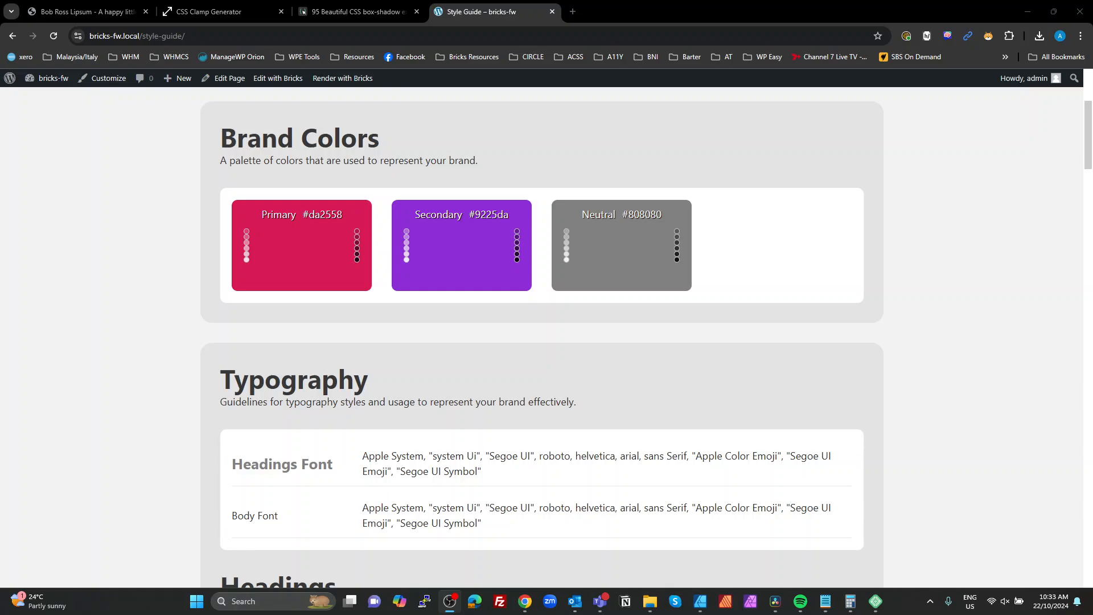
mouse_move(862, 417)
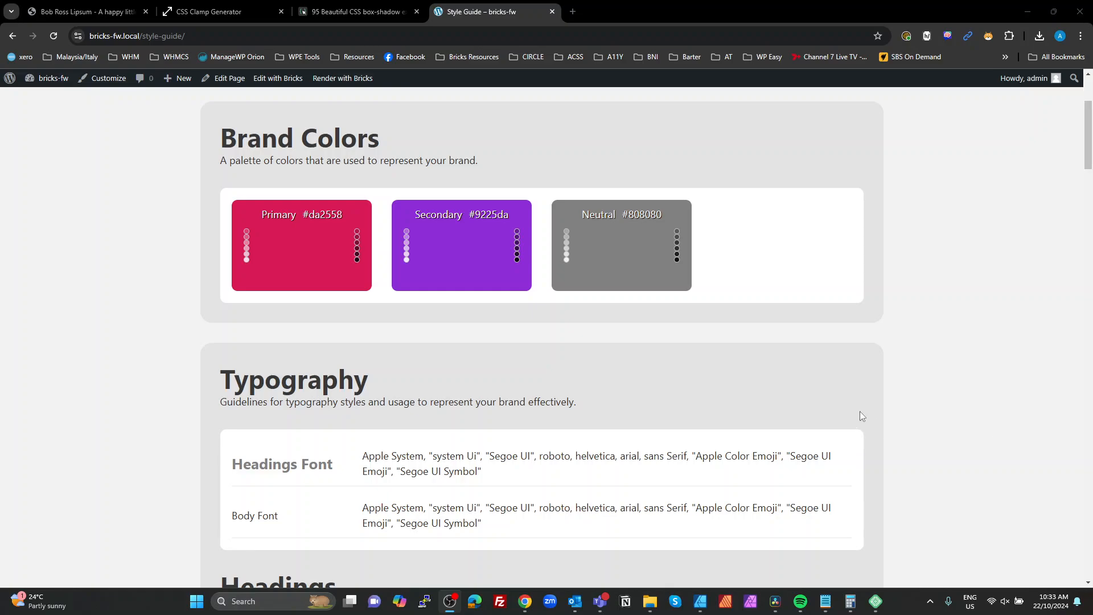
mouse_move(856, 408)
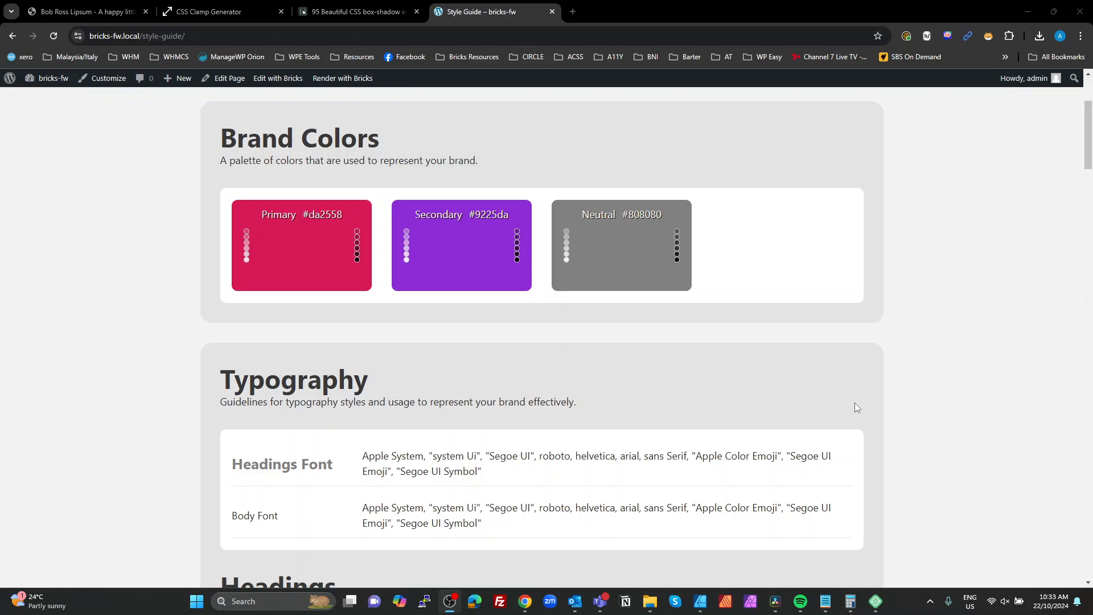
Scroll the Style Guide page through its colours, typography, shadows and buttons sections and back to brand colours.
scroll("up", 3)
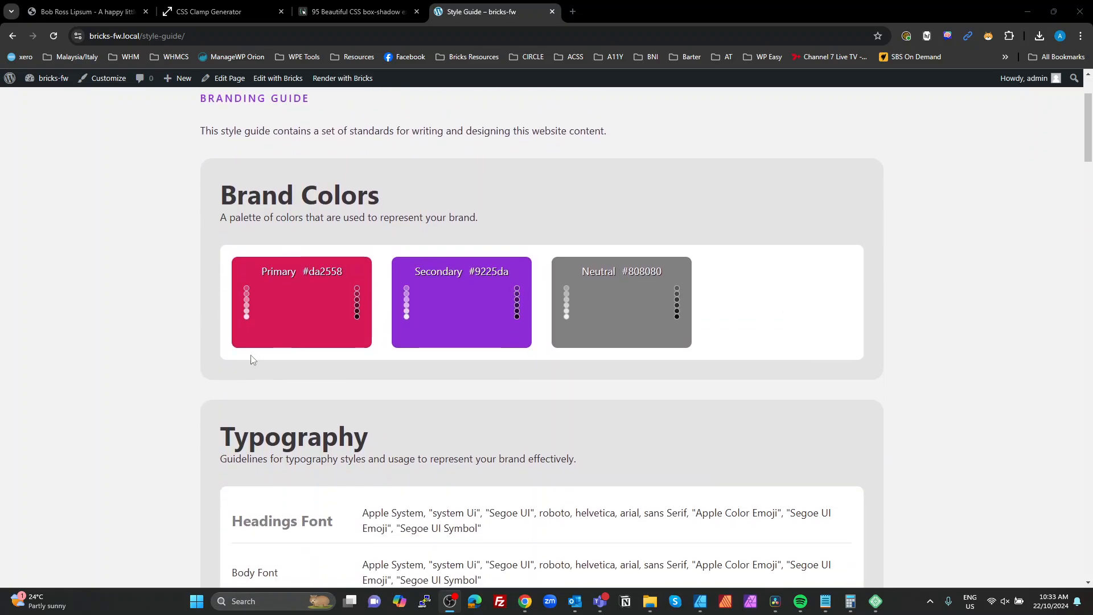
scroll("down", 3)
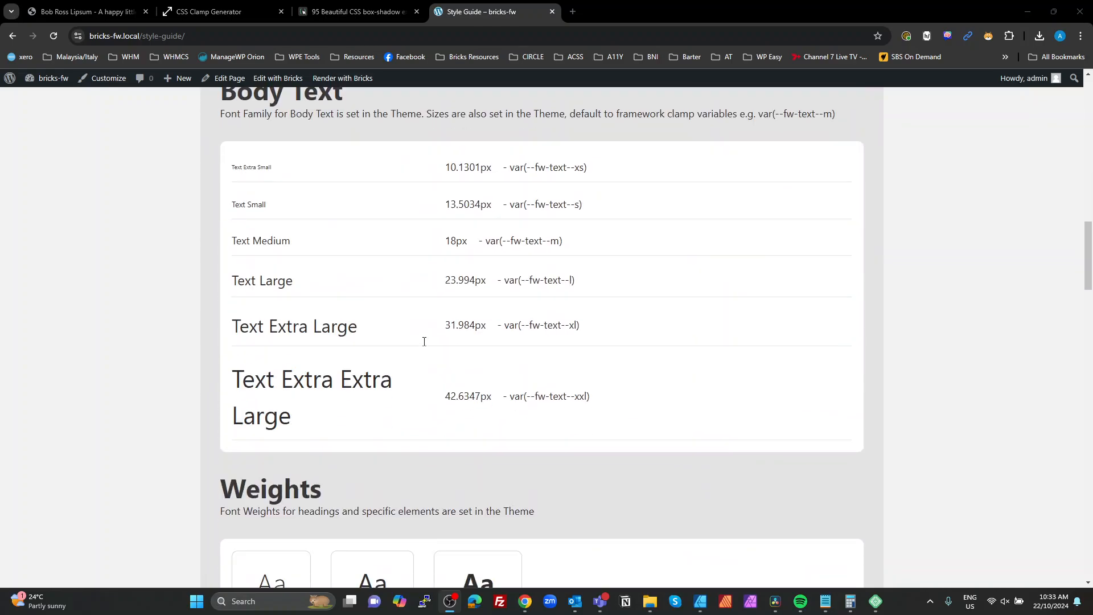
scroll("down", 3)
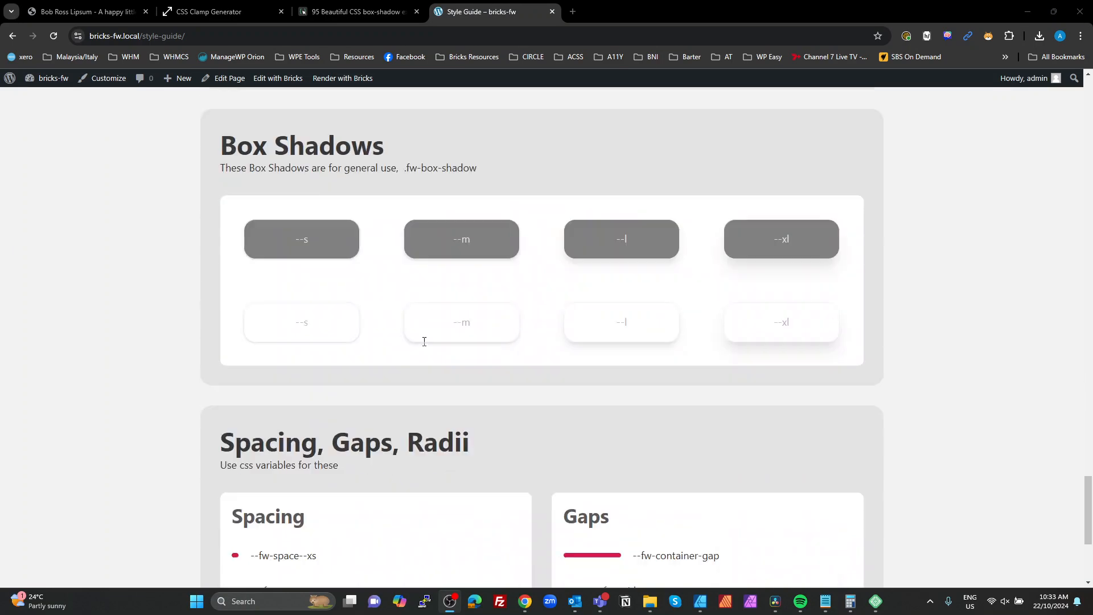
scroll("up", 3)
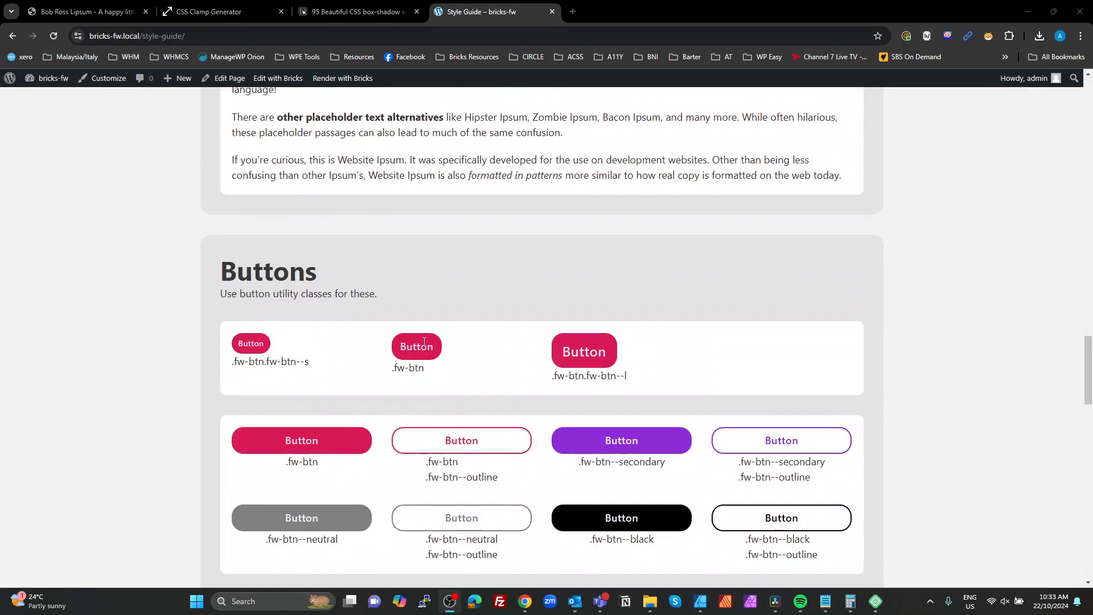
scroll("up", 3)
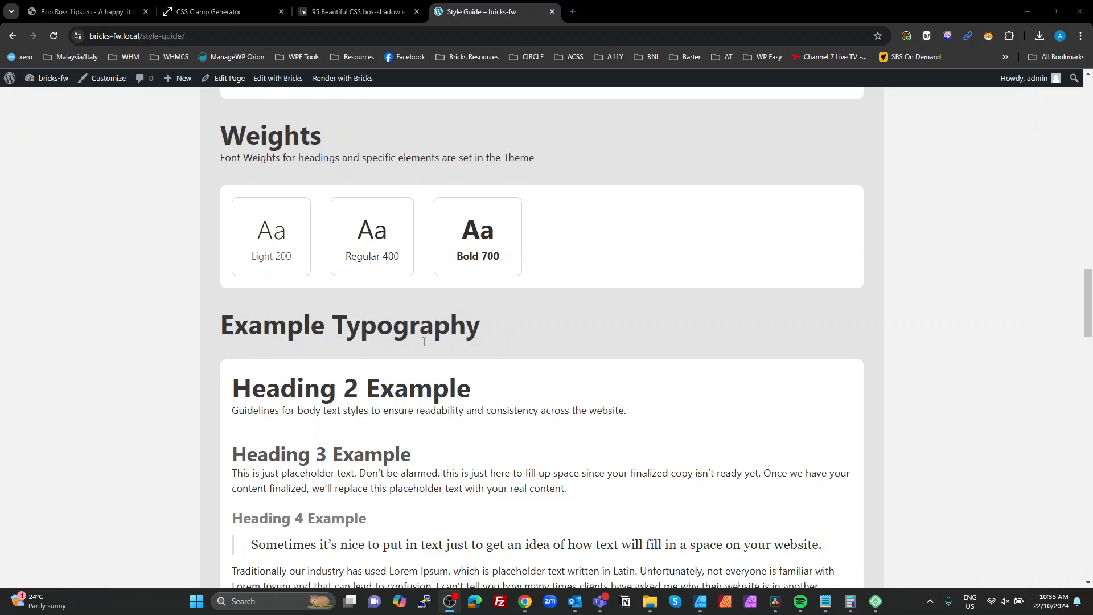
scroll("up", 3)
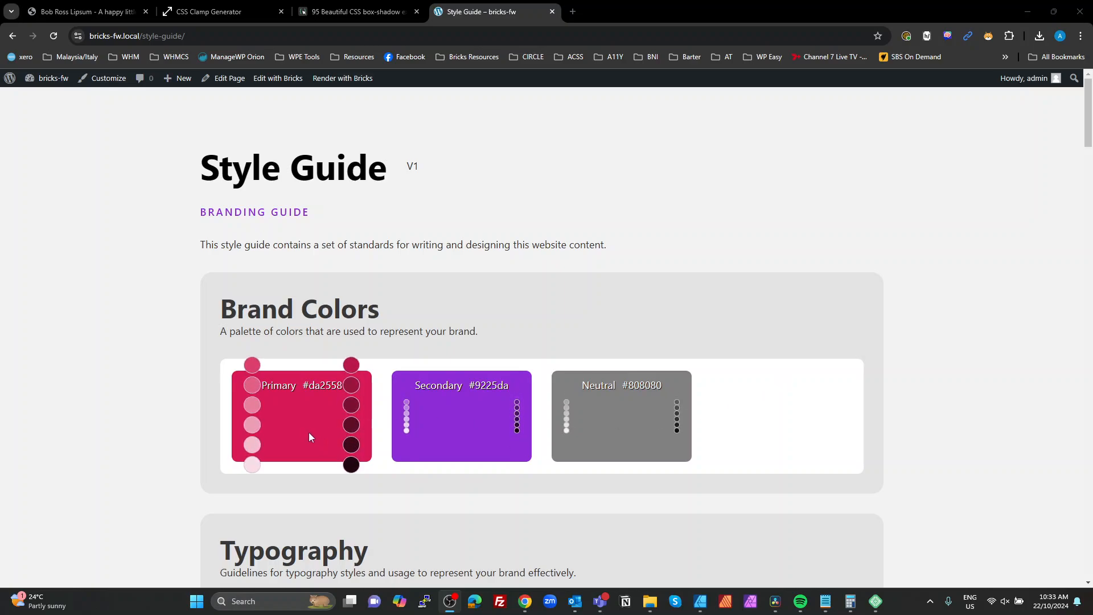
mouse_move(310, 433)
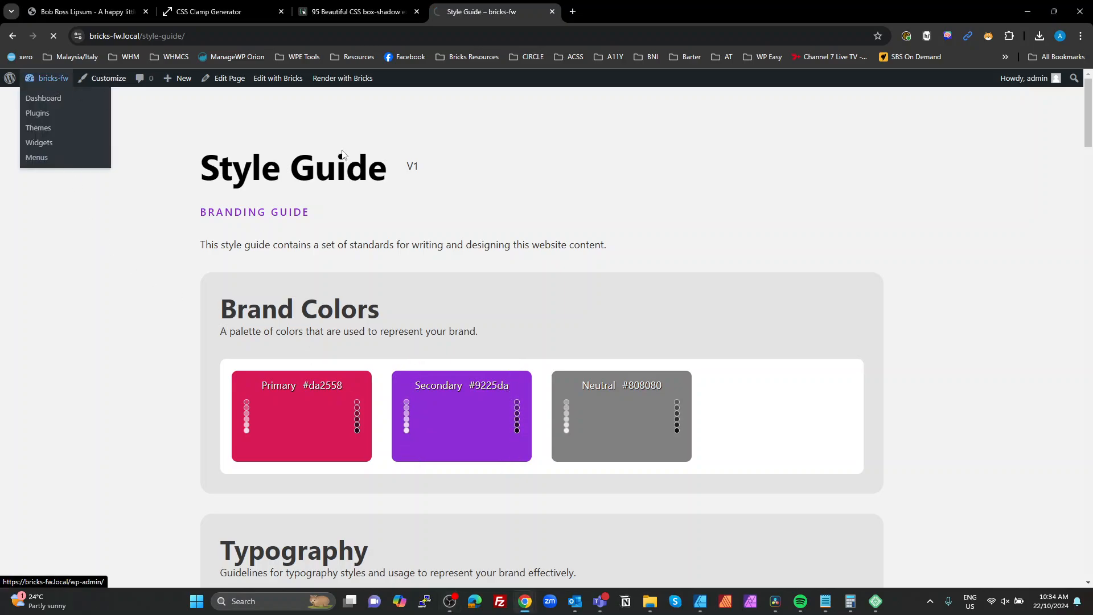
Go to Tools > WP Reset and highlight the Base + Bricks + Posts entry under User Created Snapshots.
left_click(43, 98)
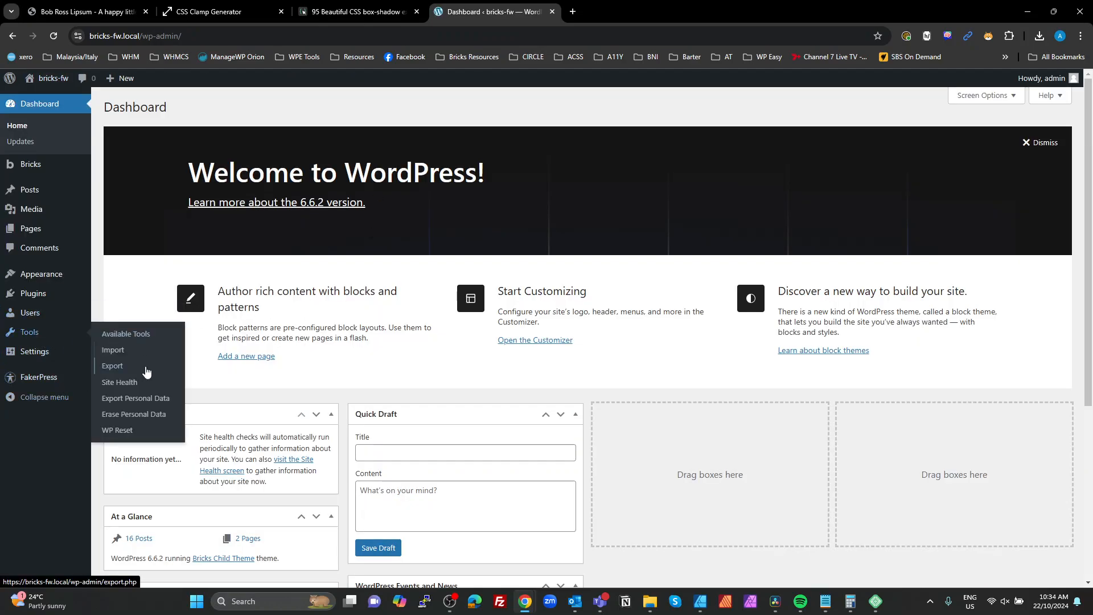
mouse_move(118, 430)
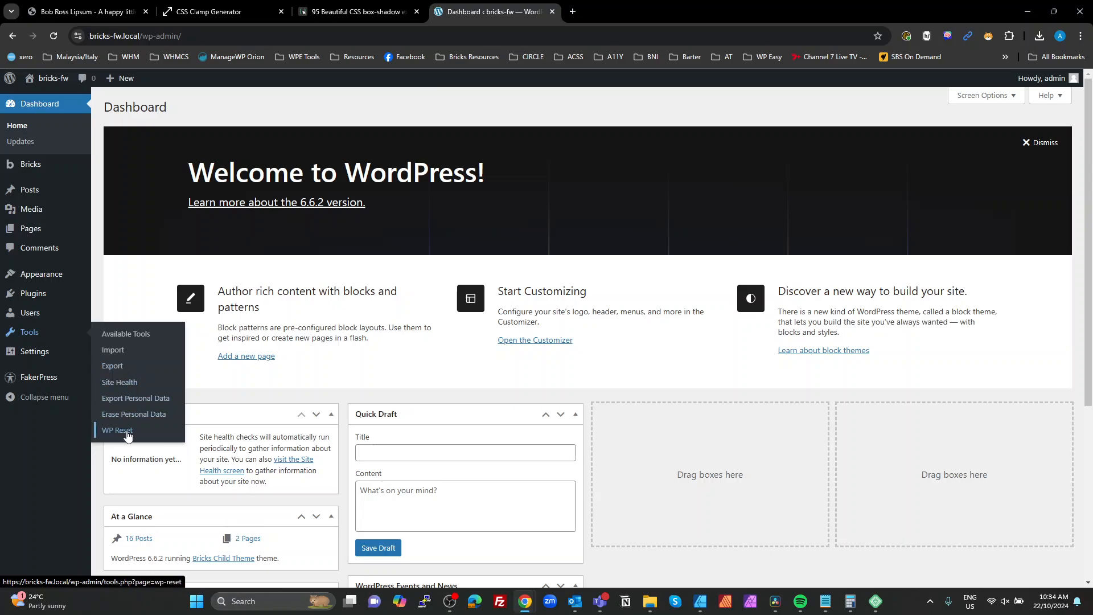
left_click(117, 431)
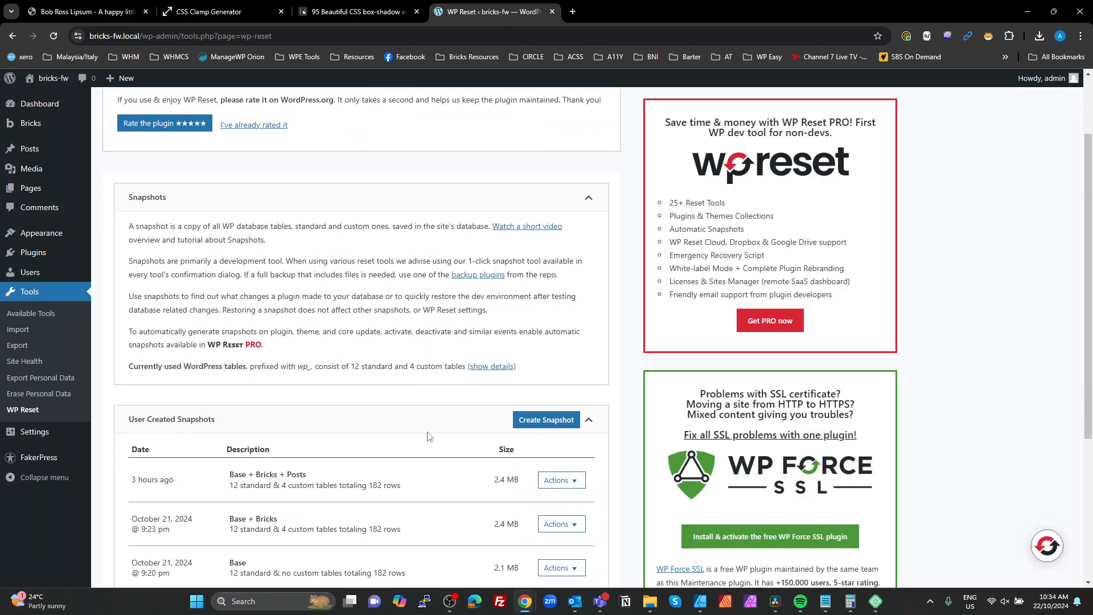
scroll("up", 3)
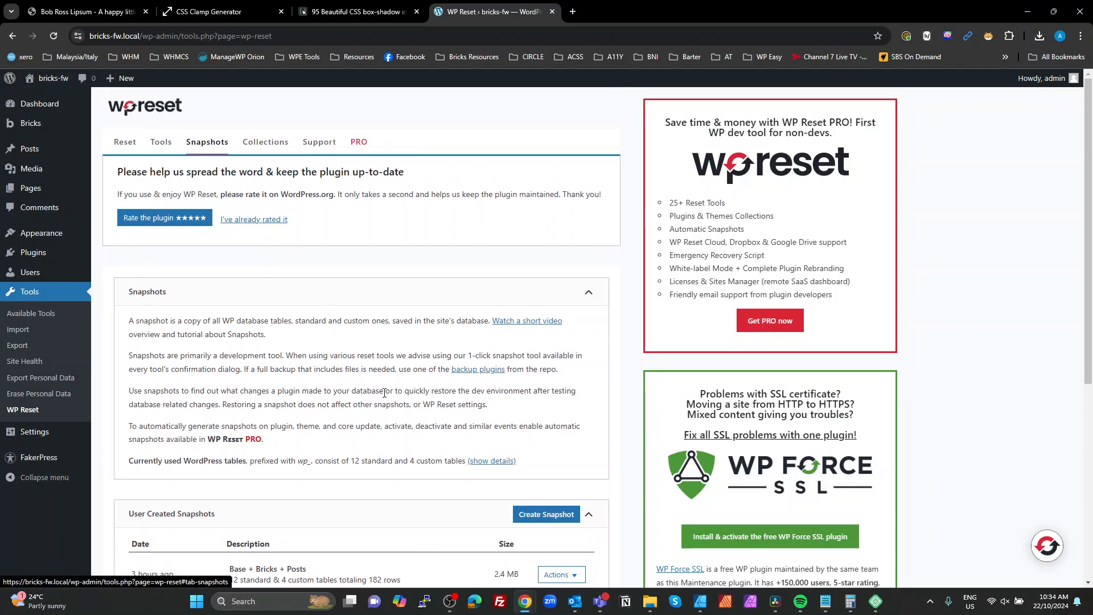
scroll("down", 3)
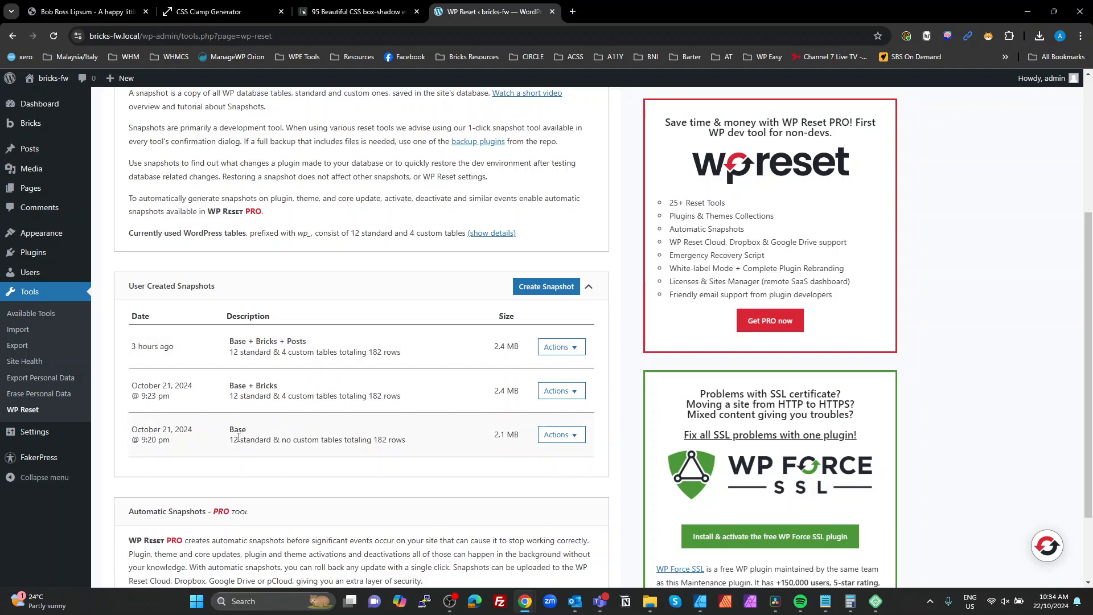
double_click(252, 385)
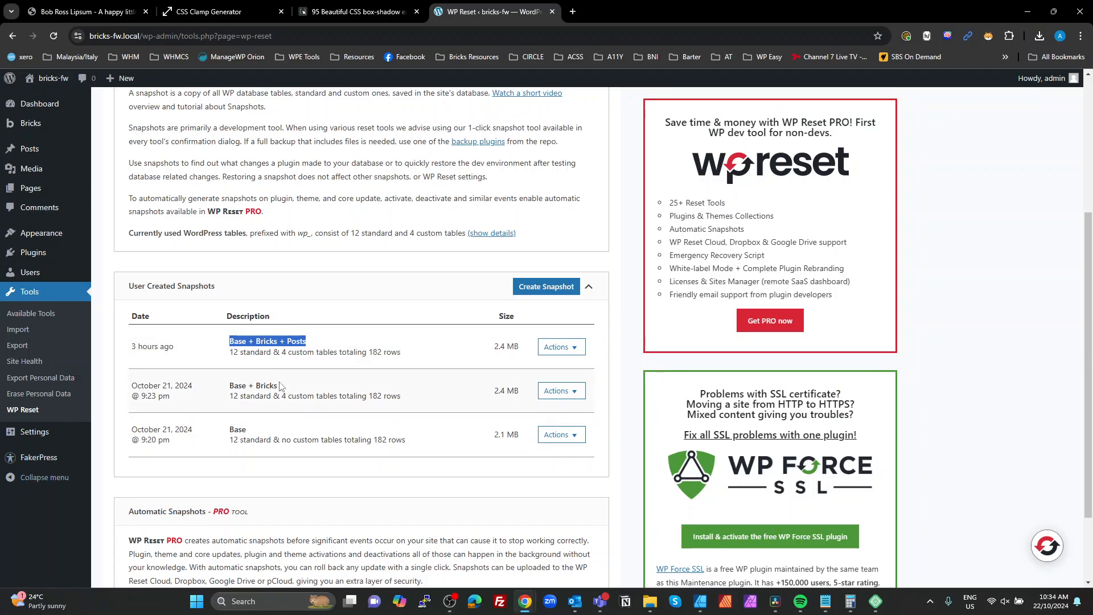
Create a new snapshot named 'Including Bricks Var Framework' and acknowledge the created message.
left_click(545, 286)
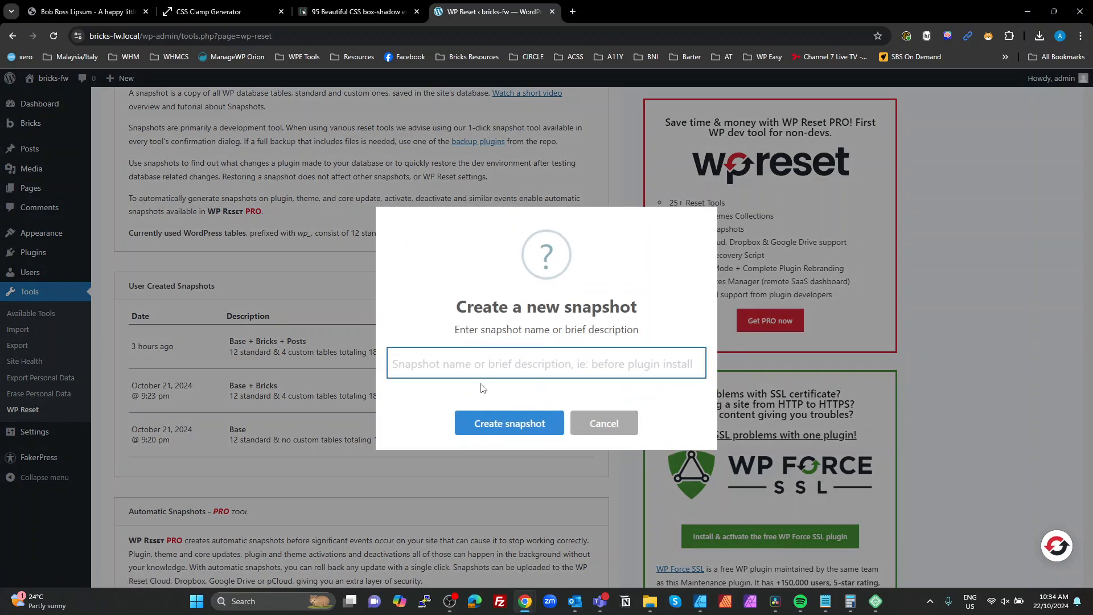
mouse_move(463, 386)
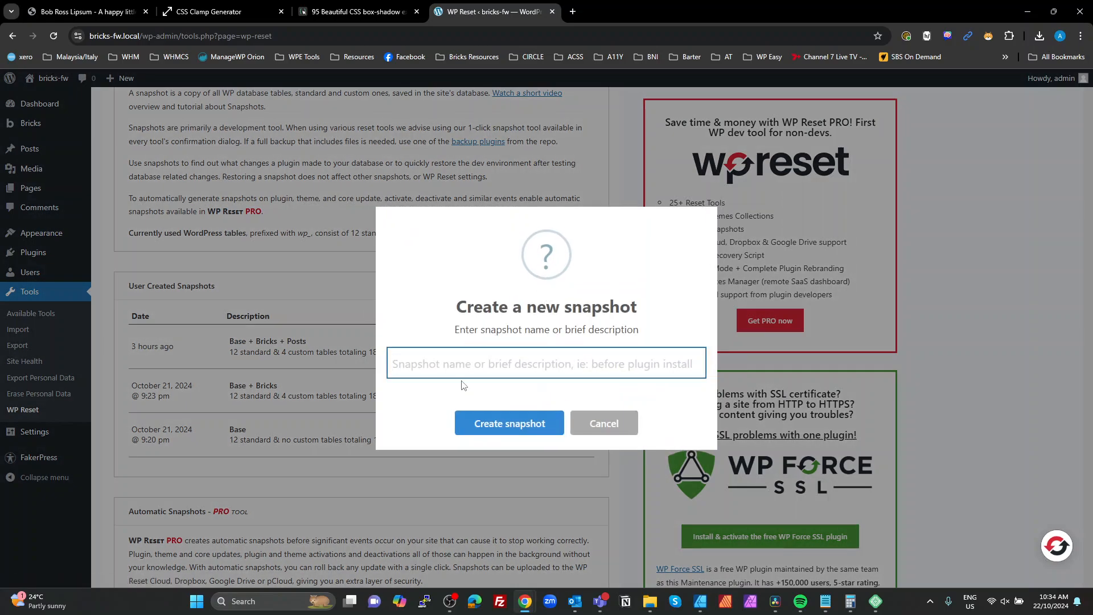
type("Inc")
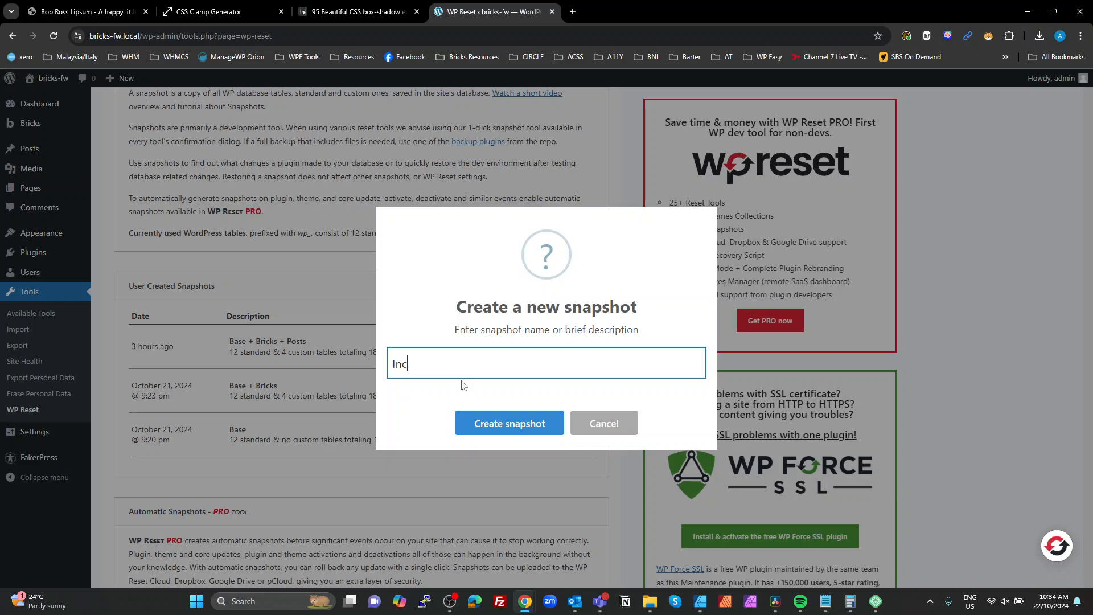
type("luding")
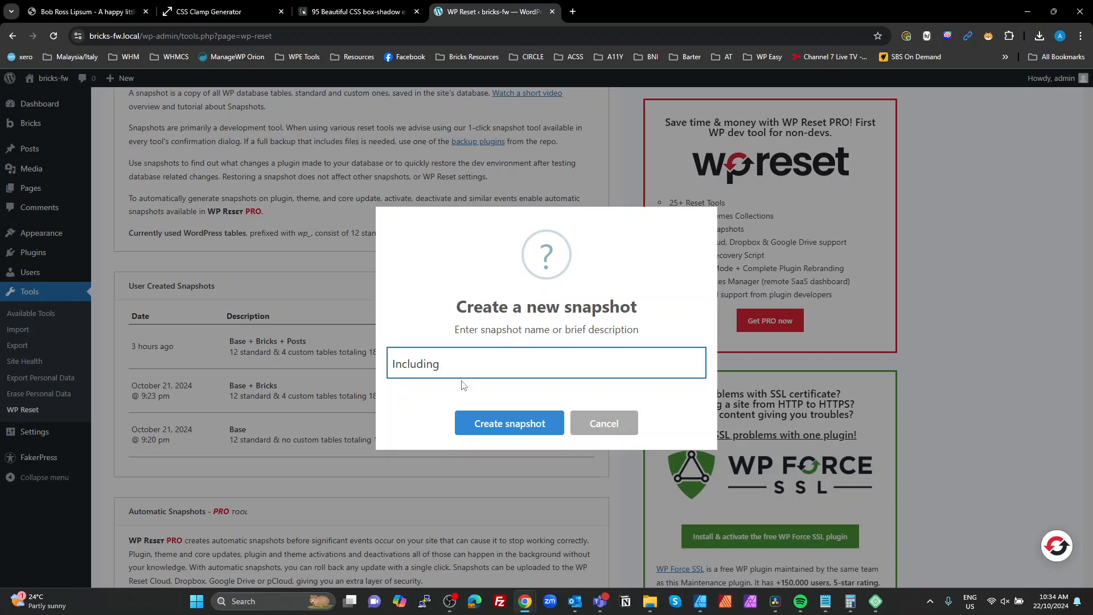
type("Bric")
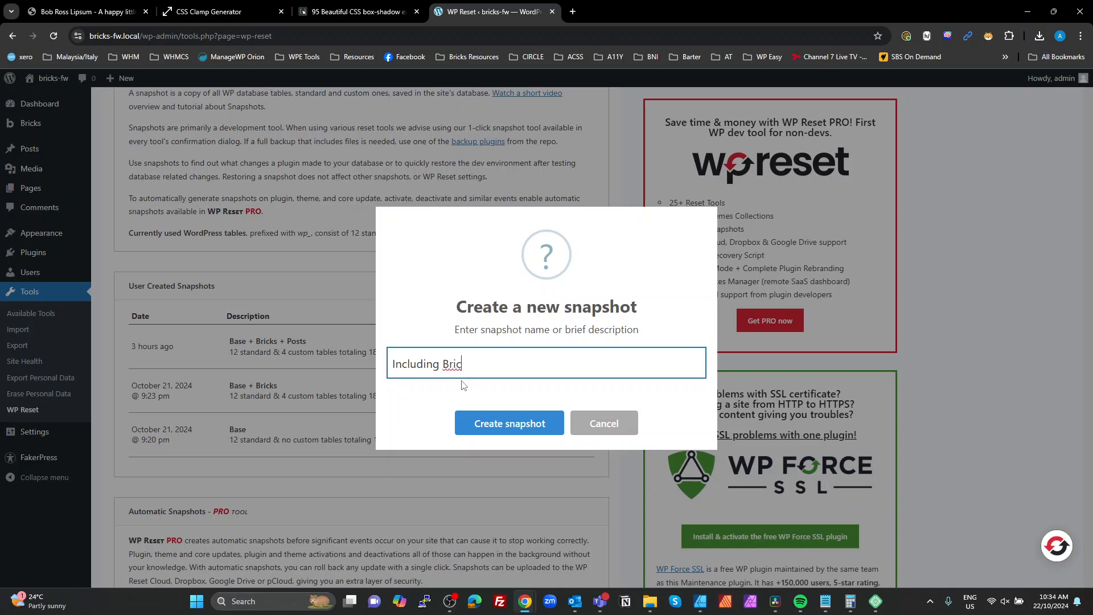
type("ks Var Fra")
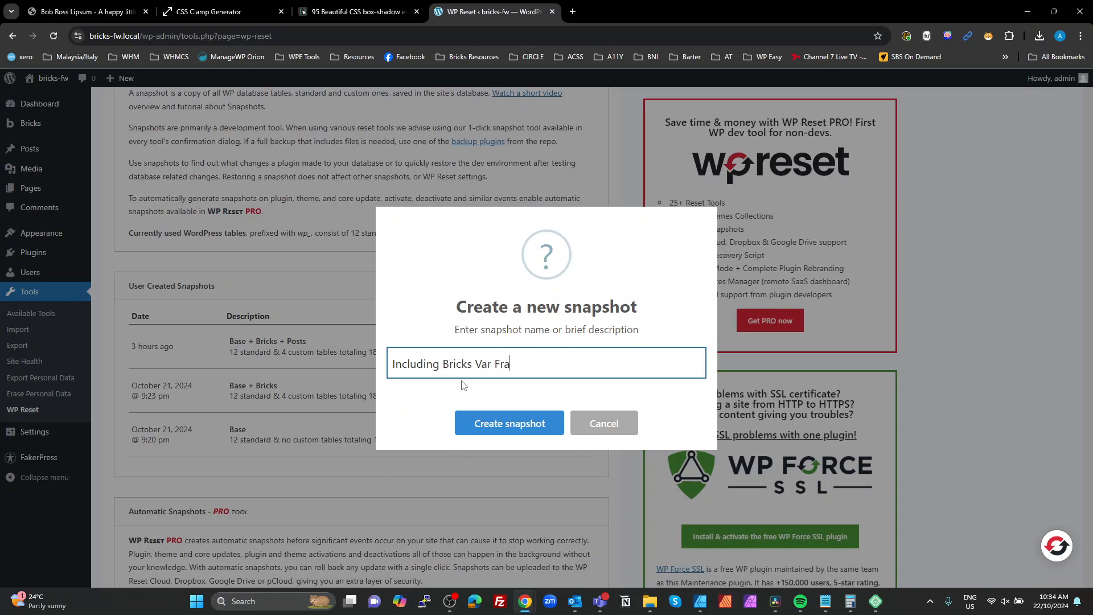
type("mework")
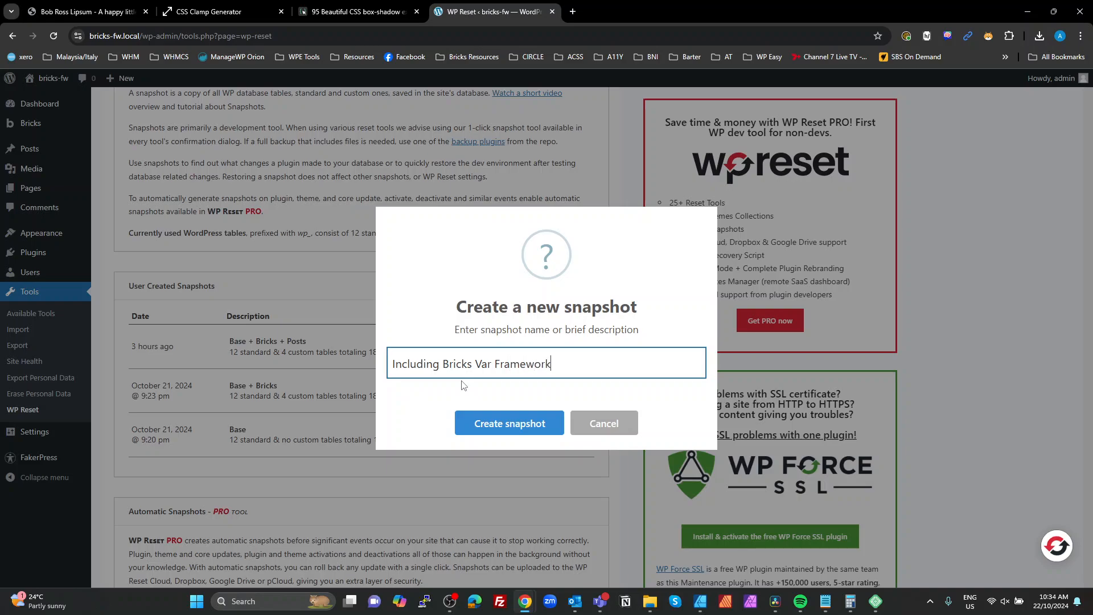
mouse_move(539, 423)
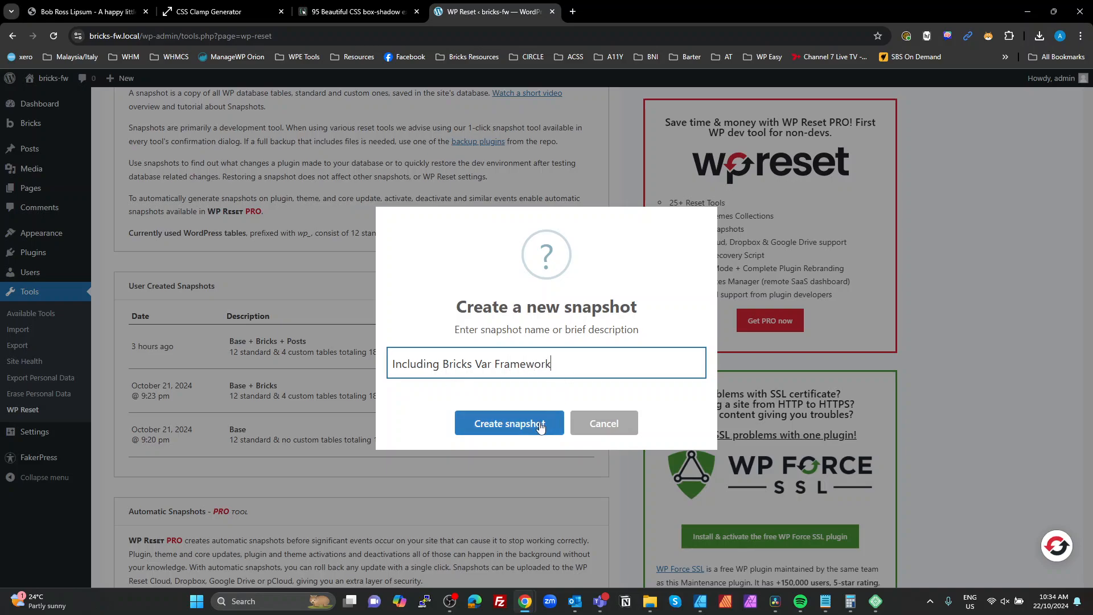
left_click(508, 423)
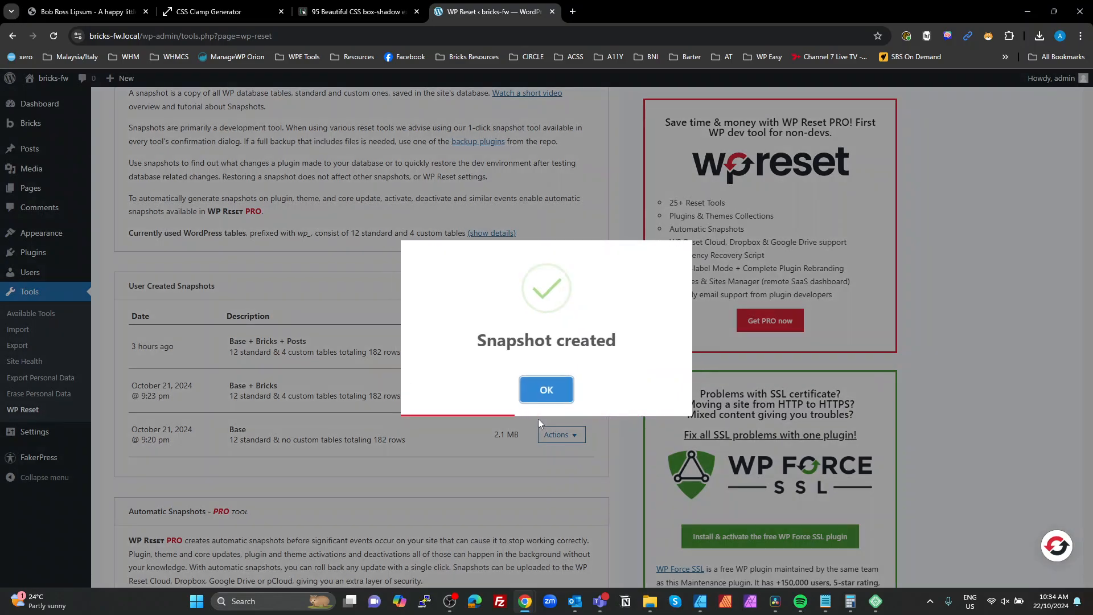
left_click(545, 390)
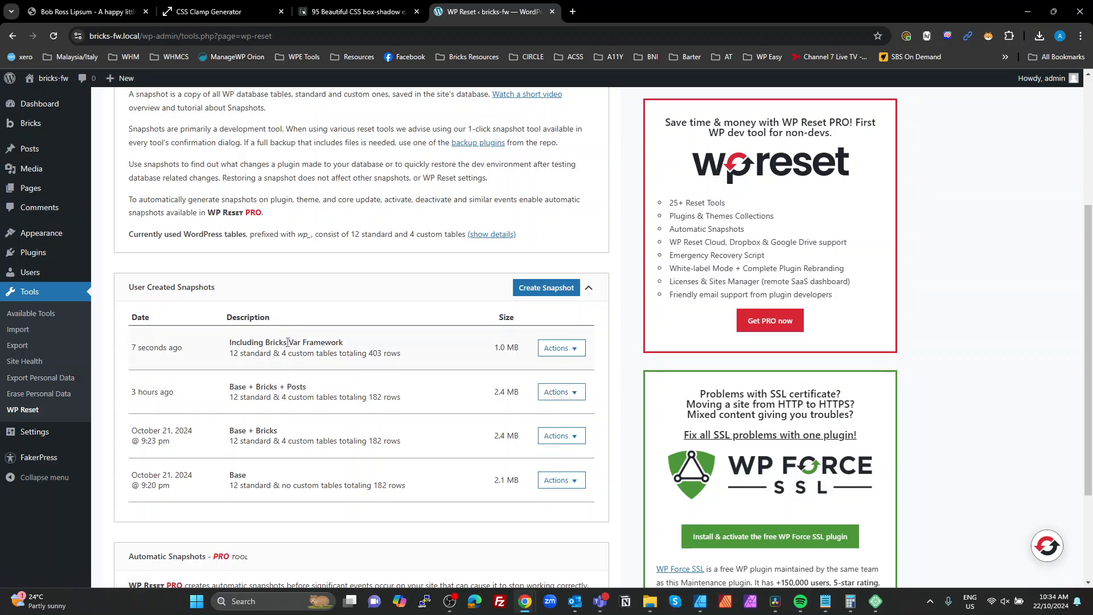
mouse_move(656, 327)
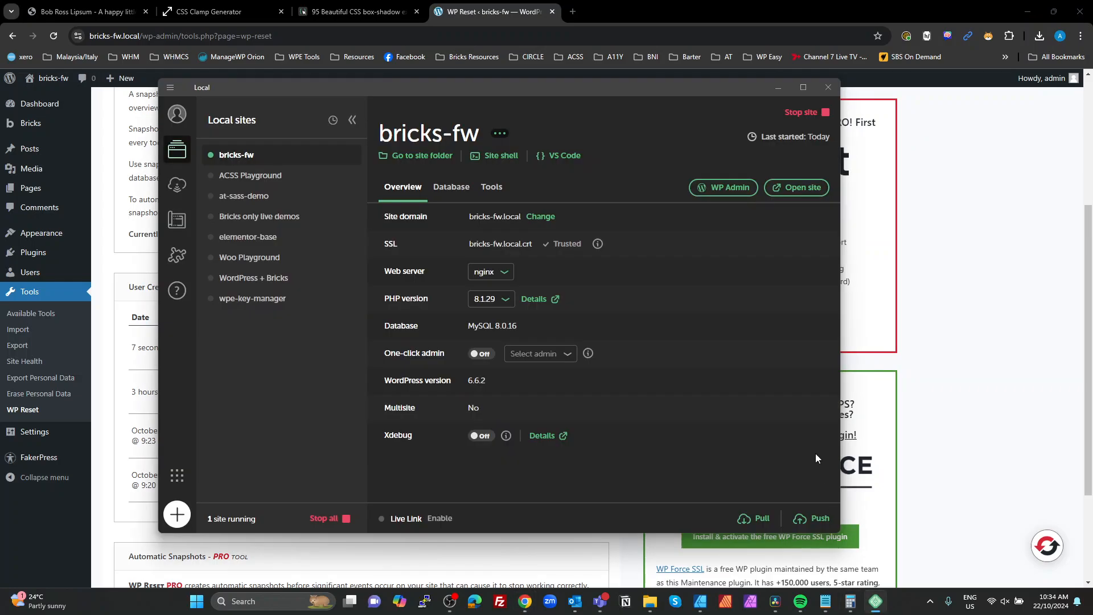
mouse_move(276, 198)
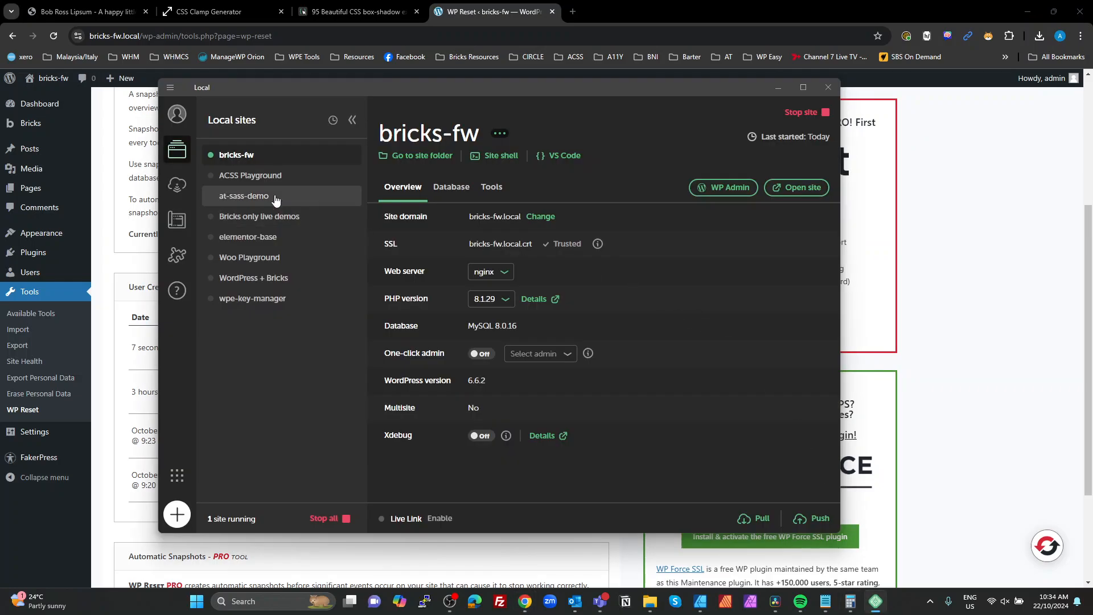
Right-click the bricks-fw site in Local's sites list to show its action menu.
right_click(236, 155)
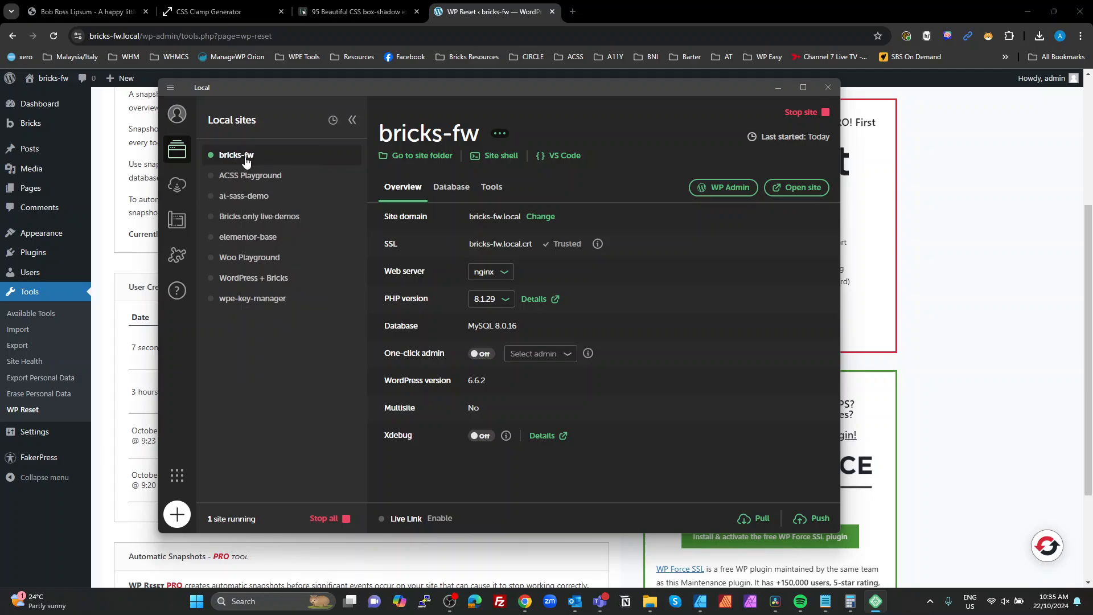
right_click(235, 155)
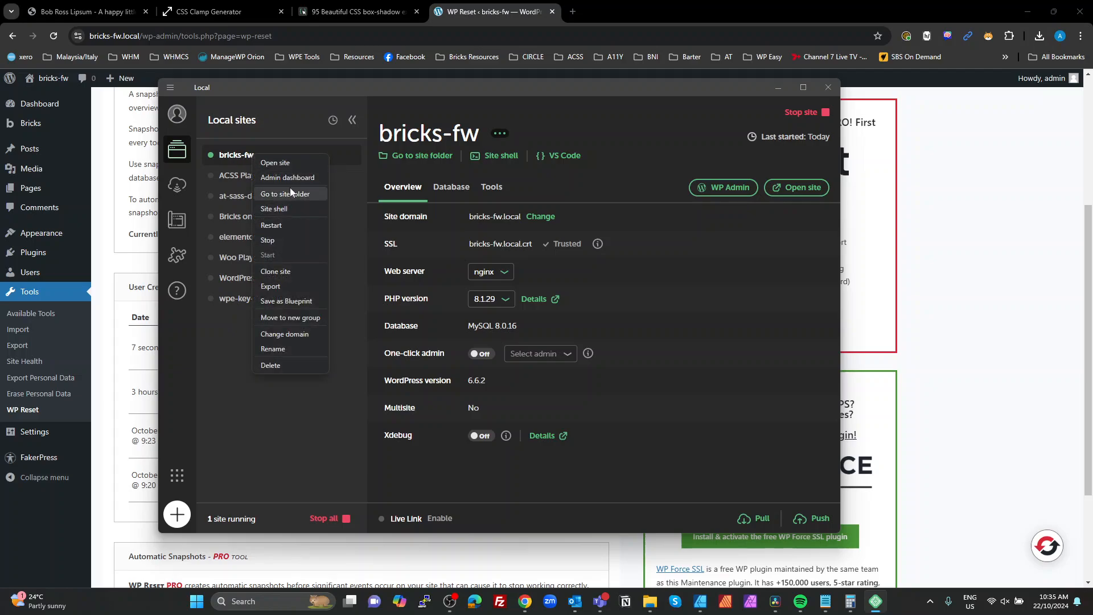
mouse_move(301, 321)
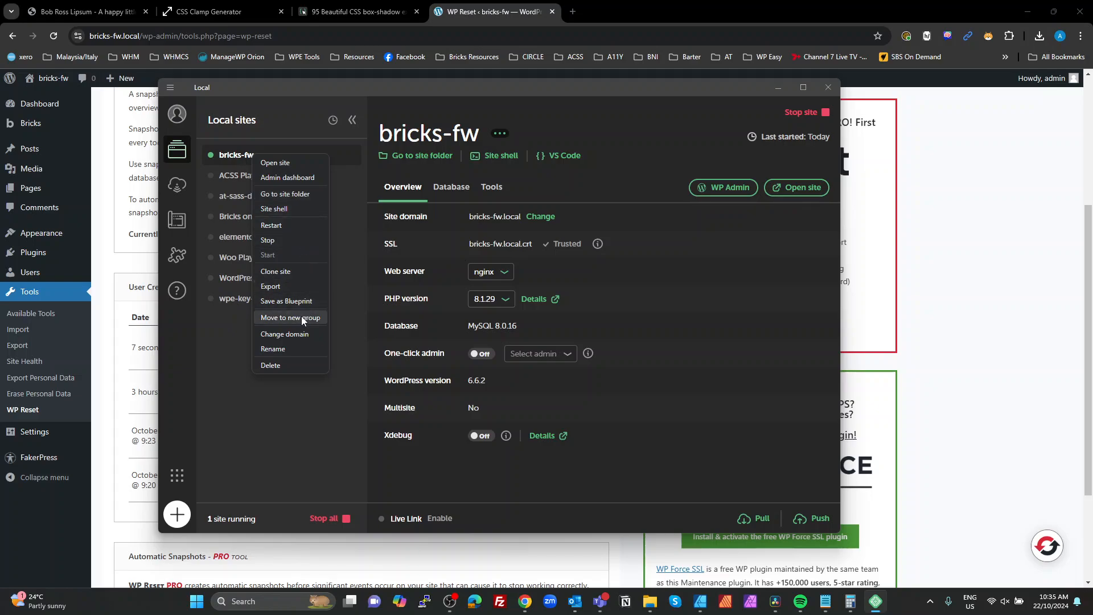
mouse_move(286, 300)
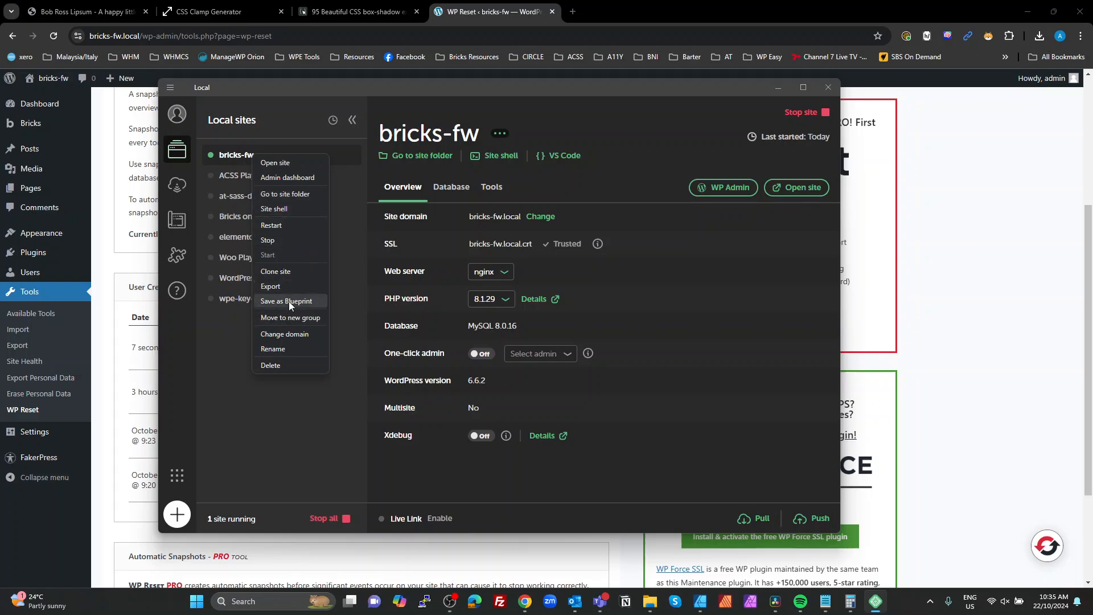
Save the bricks-fw site as a blueprint named 'bricks-fw-blueprint'.
left_click(287, 303)
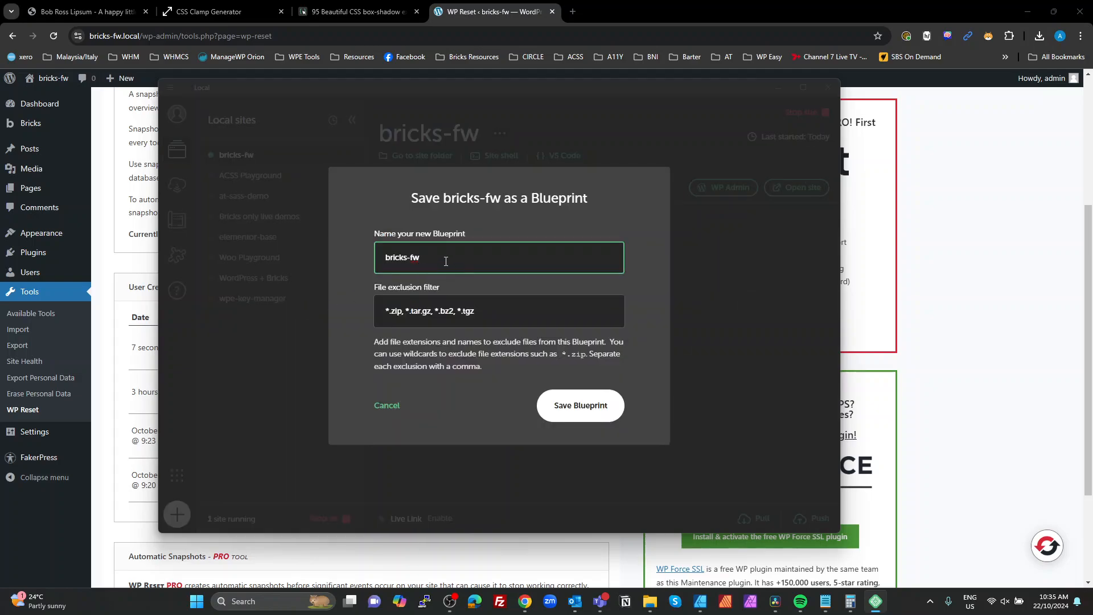
mouse_move(501, 282)
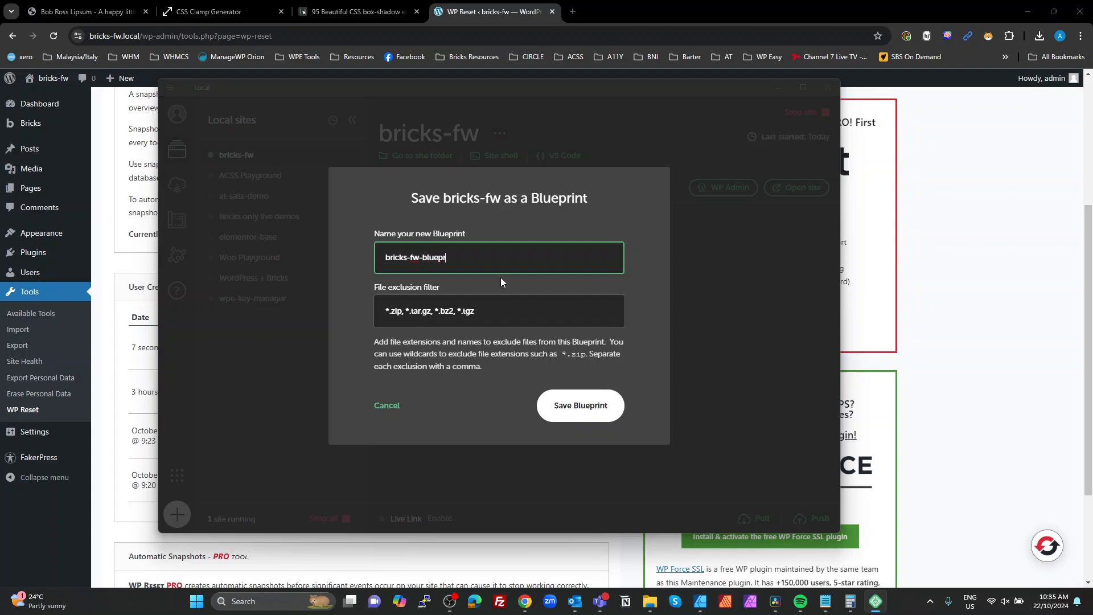
type("int")
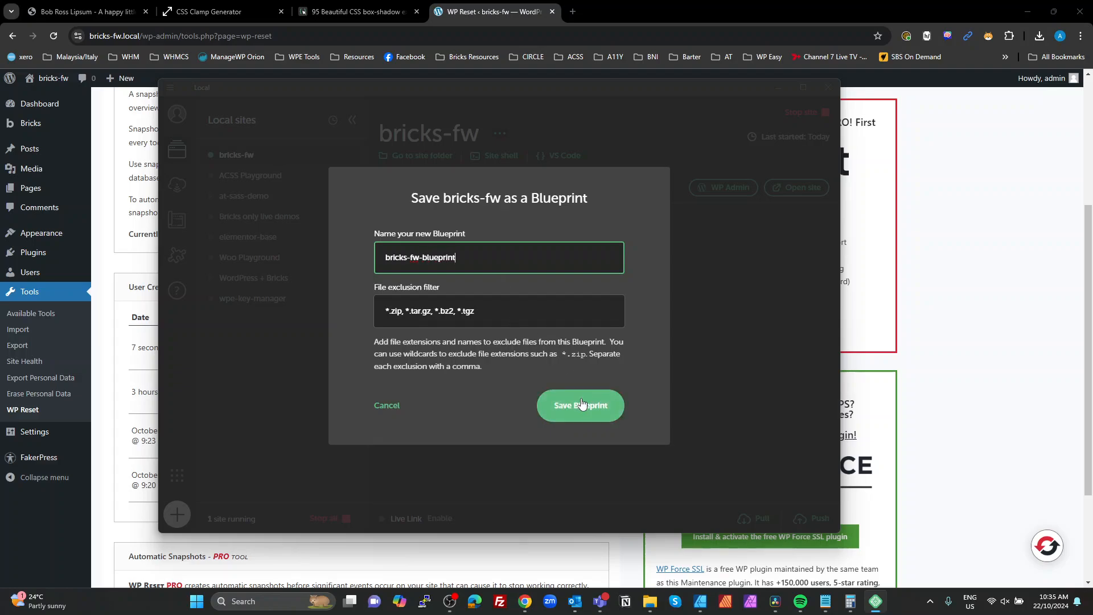
left_click(579, 405)
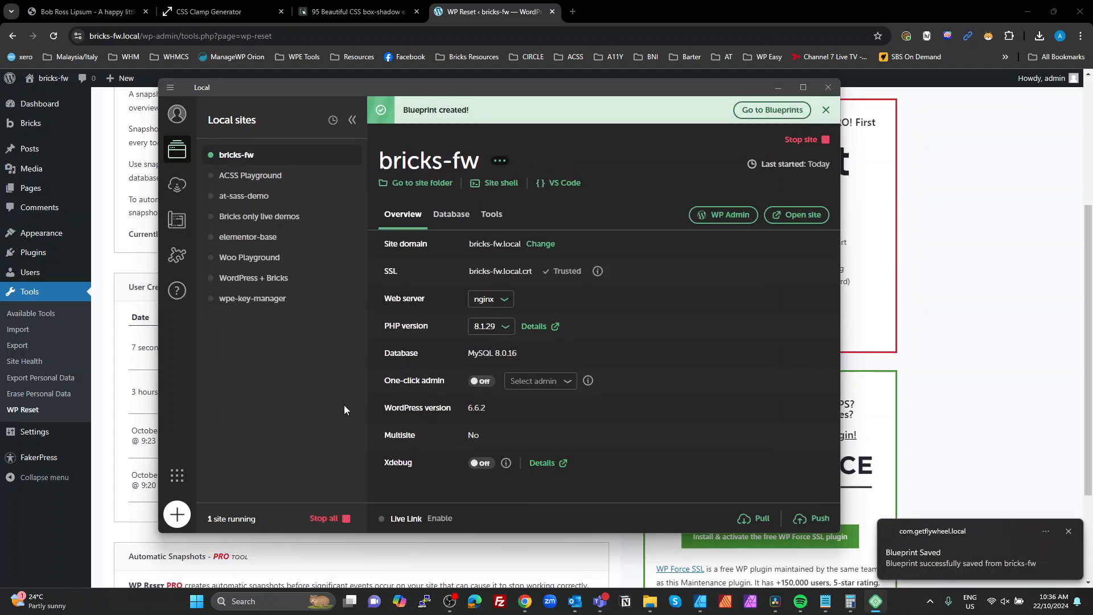
left_click(825, 109)
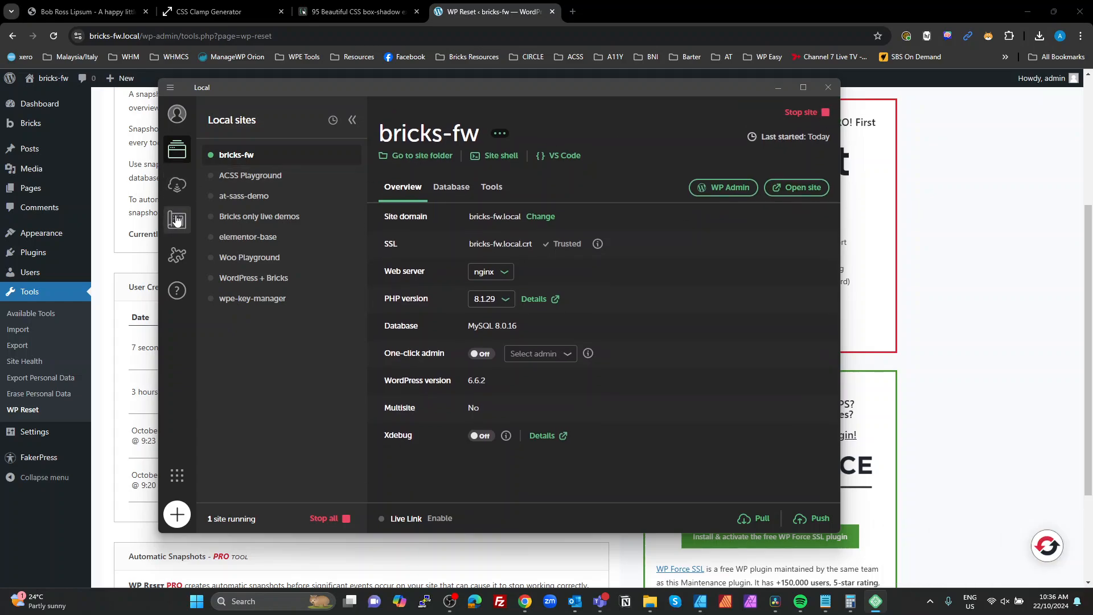
left_click(177, 220)
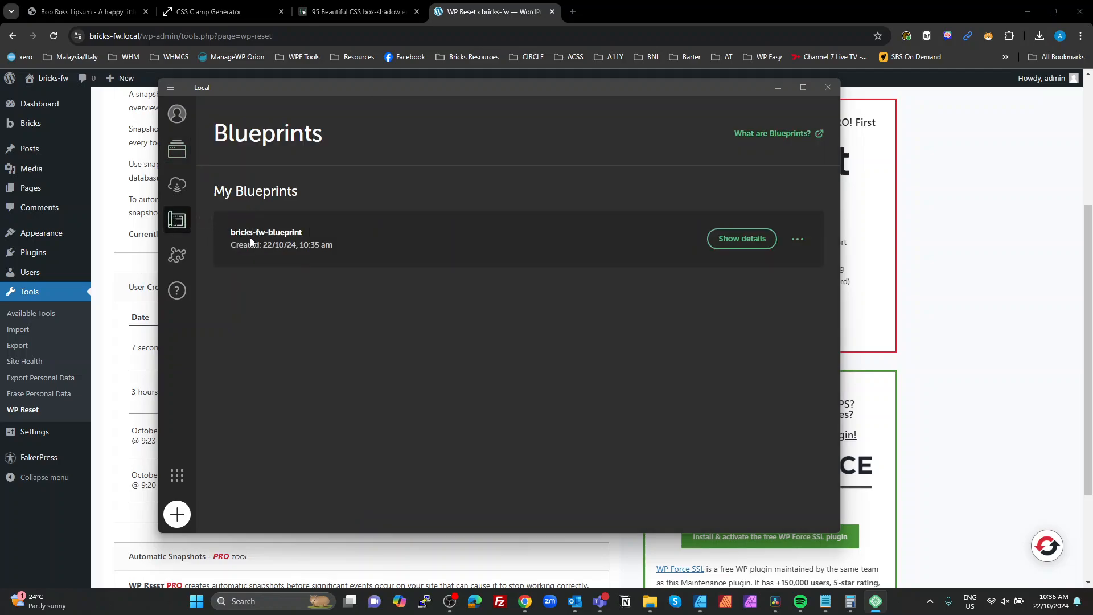
mouse_move(285, 241)
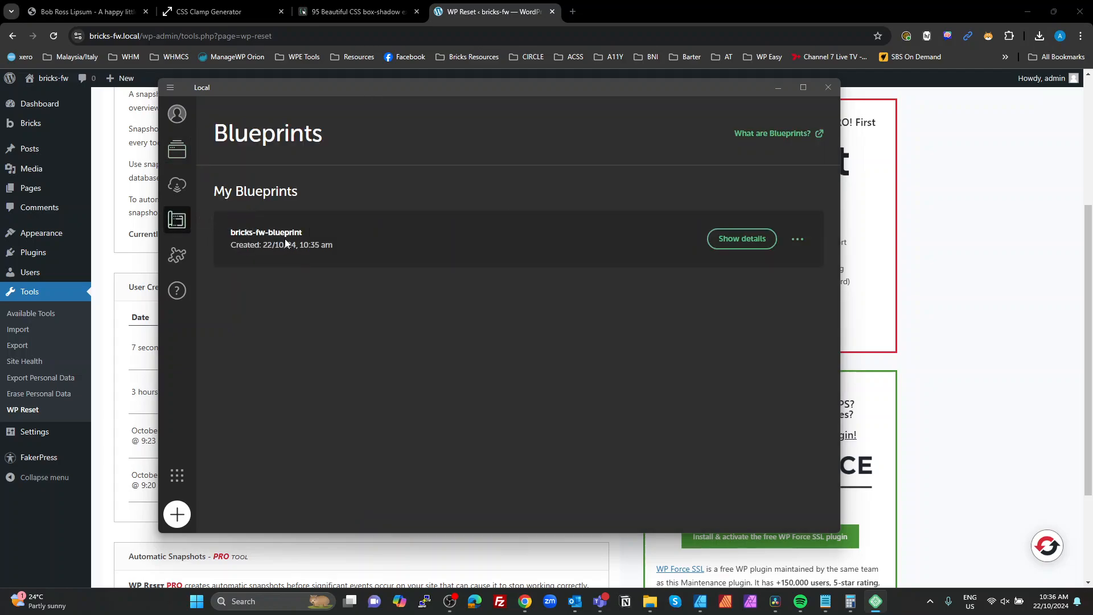
mouse_move(425, 351)
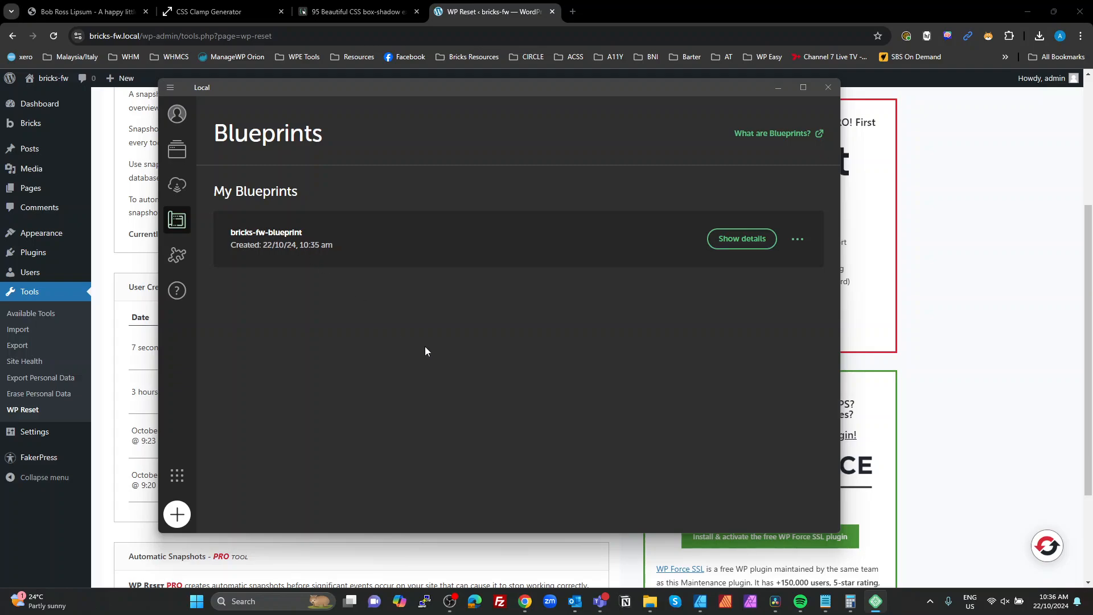
left_click(176, 514)
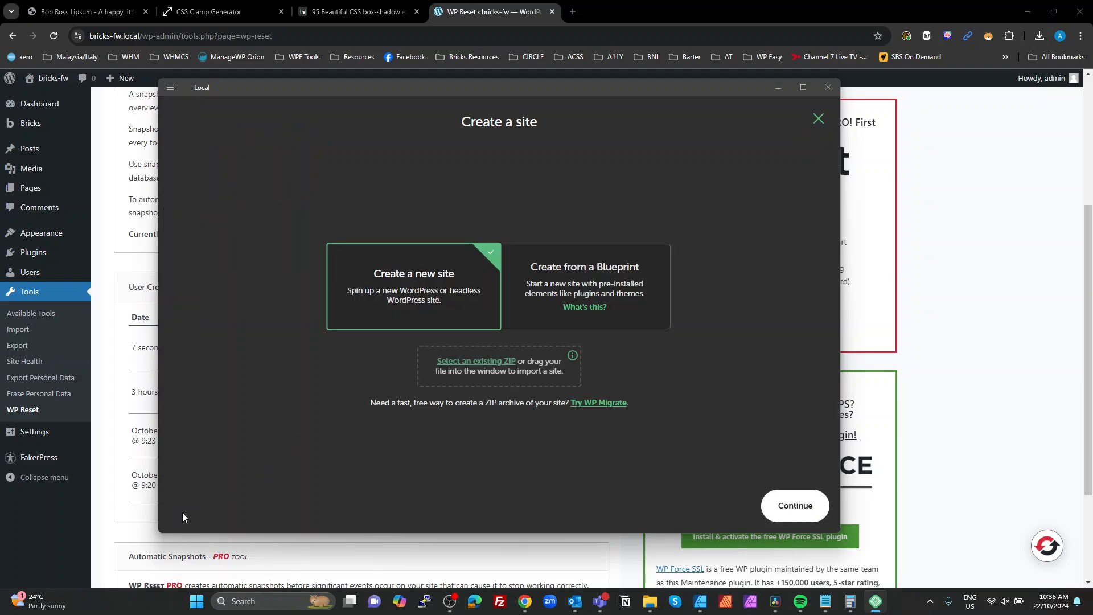
mouse_move(630, 378)
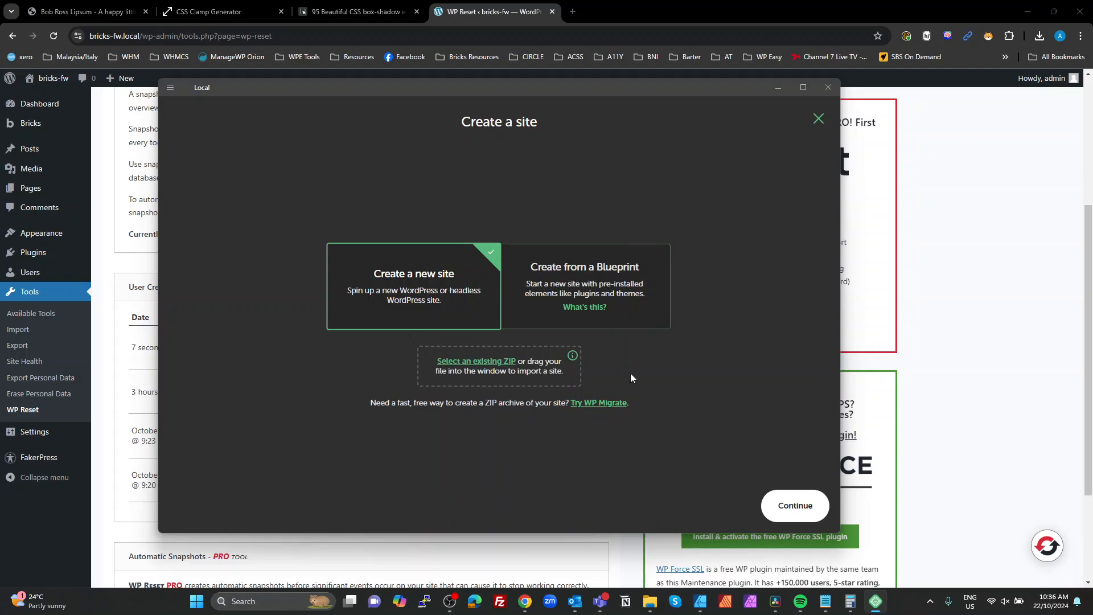
left_click(818, 117)
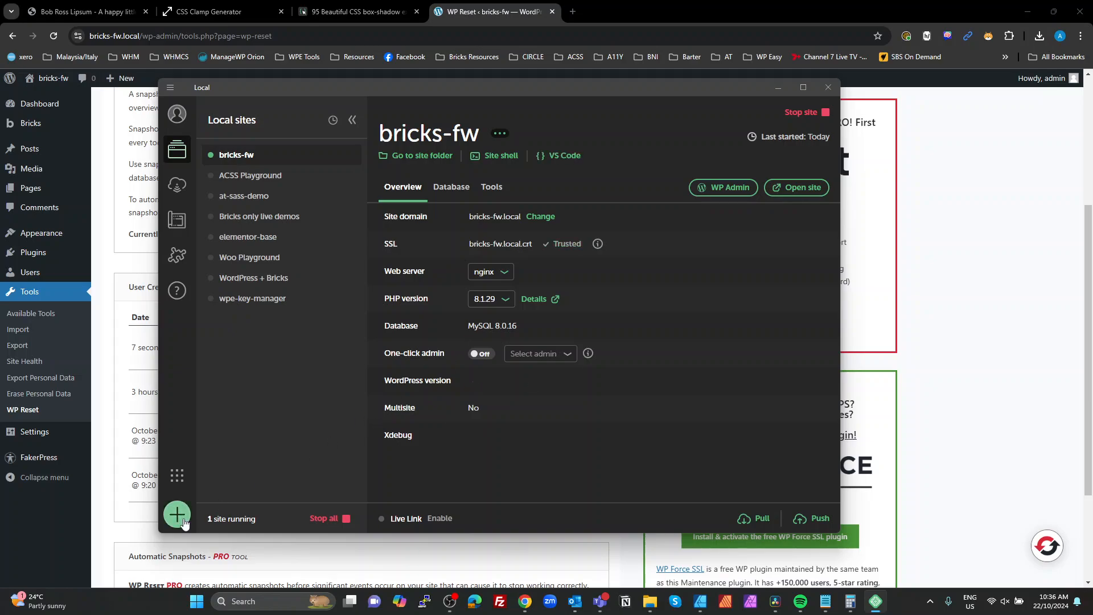
Start a new site from a blueprint and select bricks-fw-blueprint as its source.
left_click(178, 514)
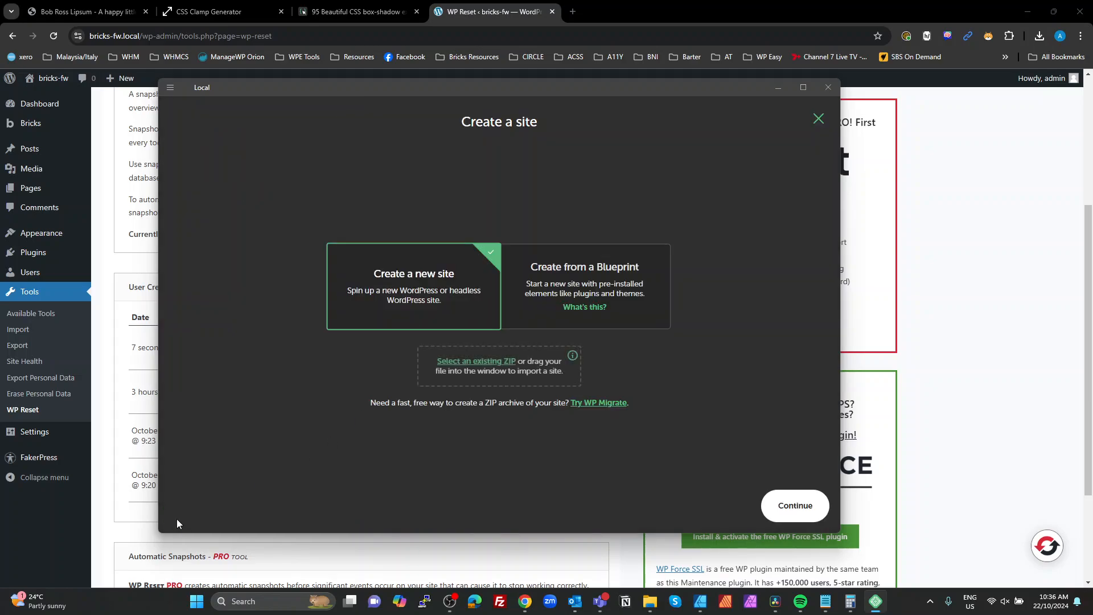
mouse_move(431, 284)
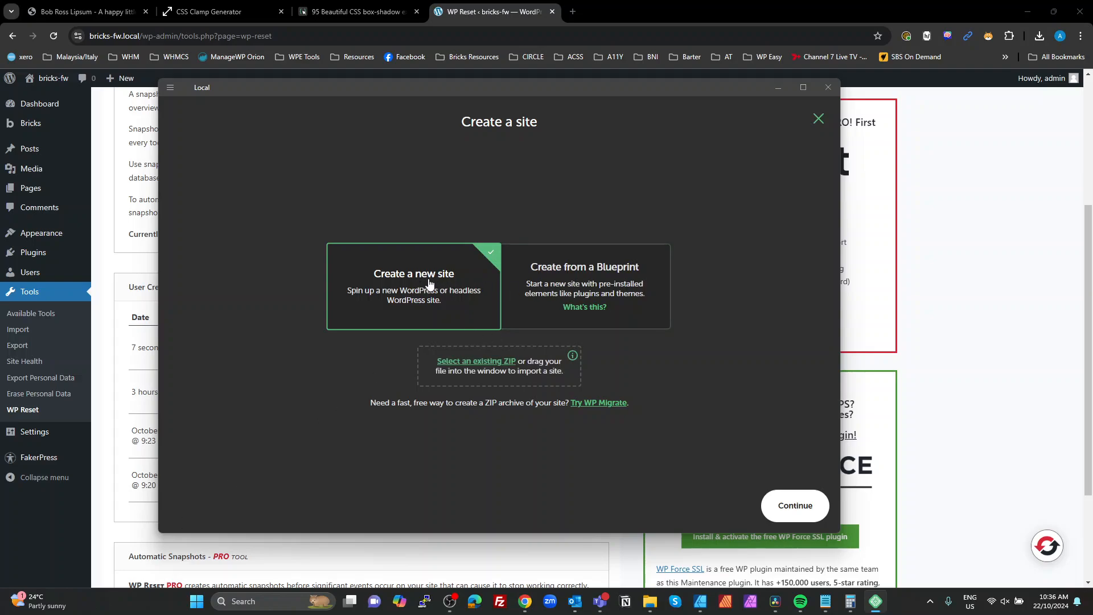
left_click(584, 286)
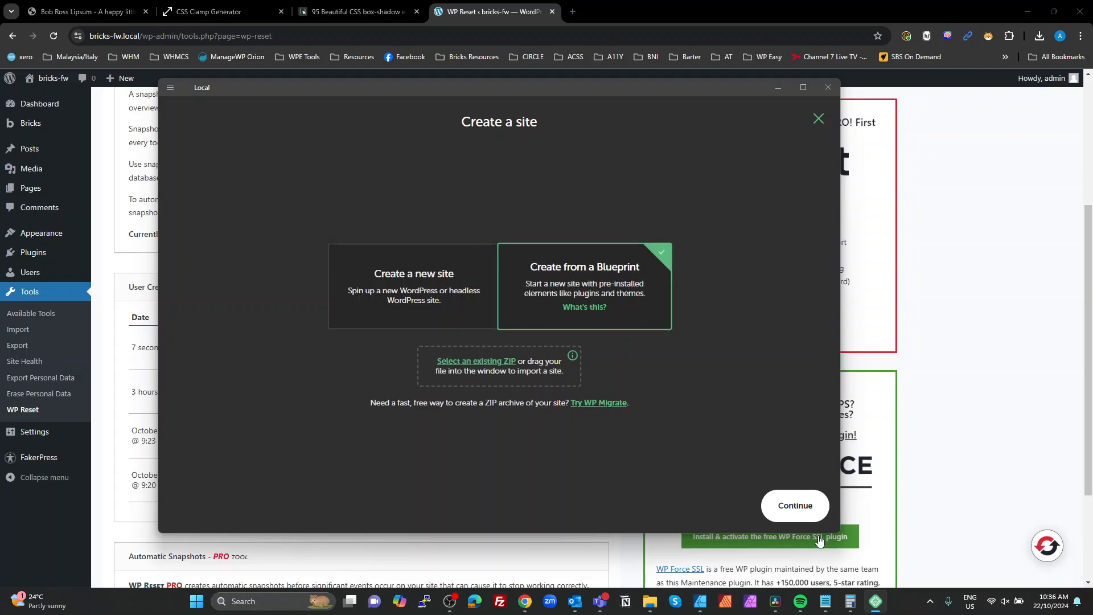
left_click(794, 506)
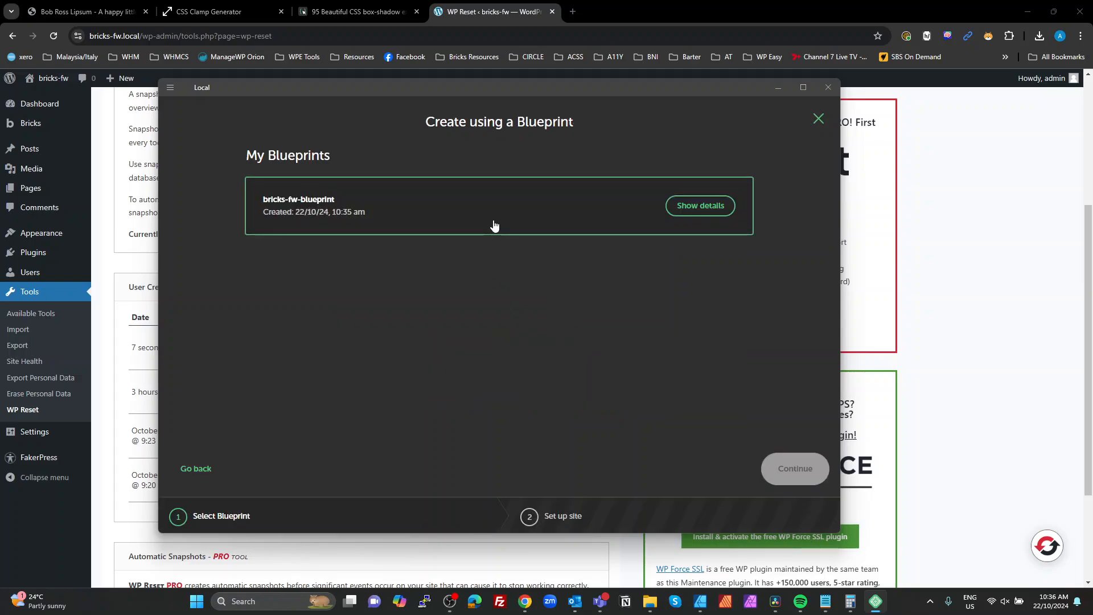
left_click(496, 206)
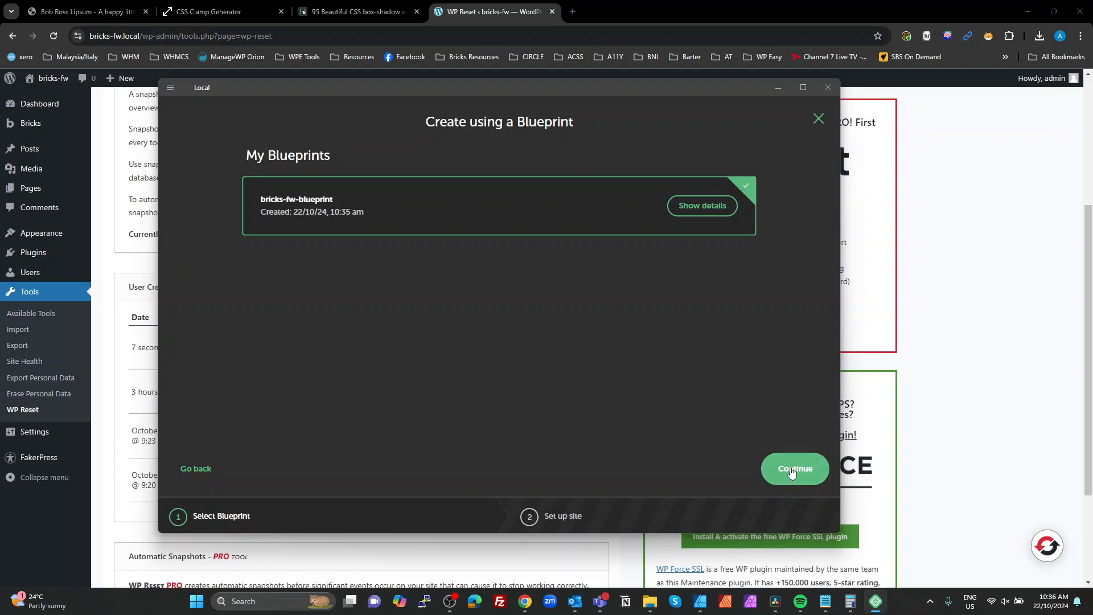
left_click(793, 468)
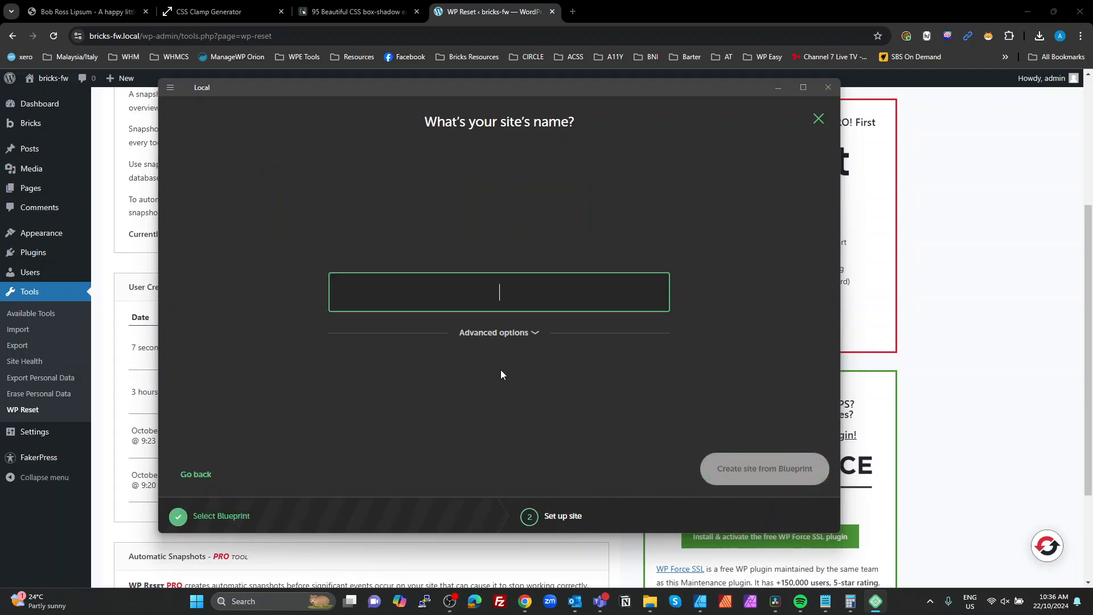
Name the new site 'bricks-at-fw'.
type("bricks-")
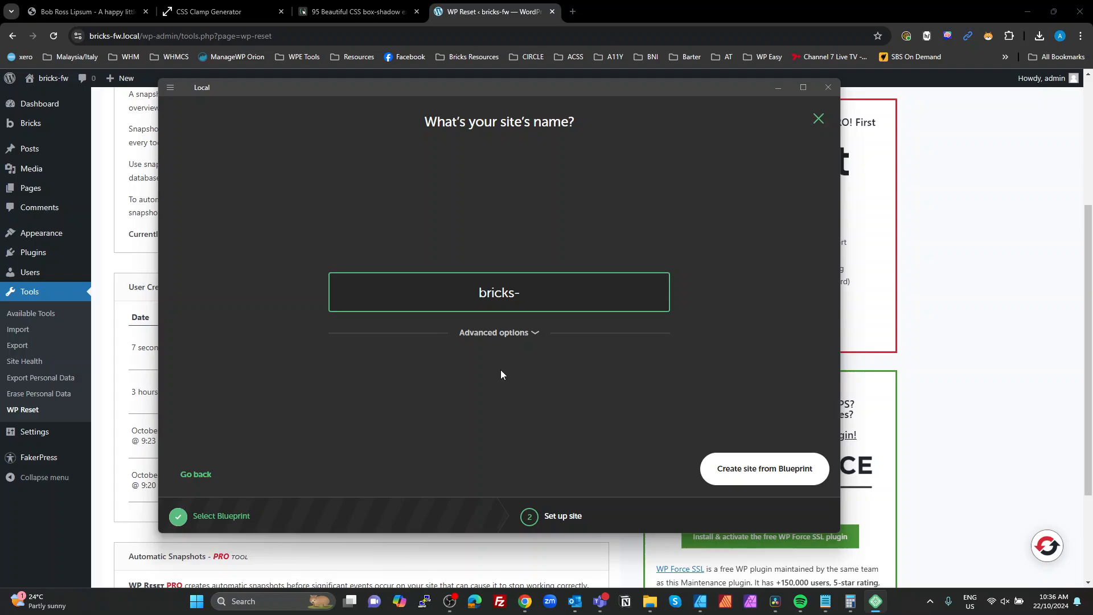
type("at")
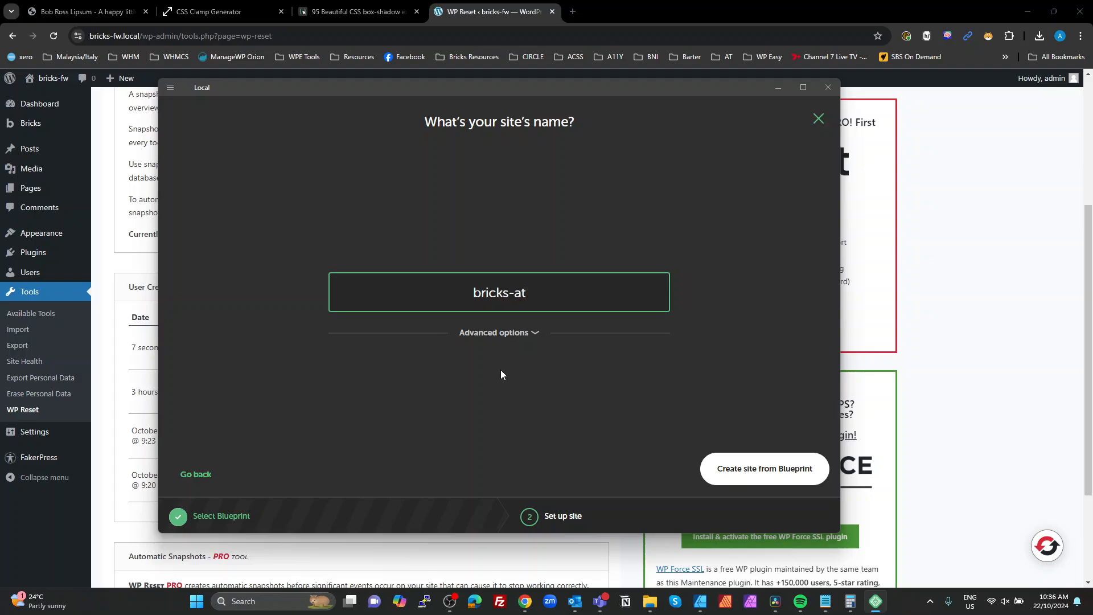
type("-fw")
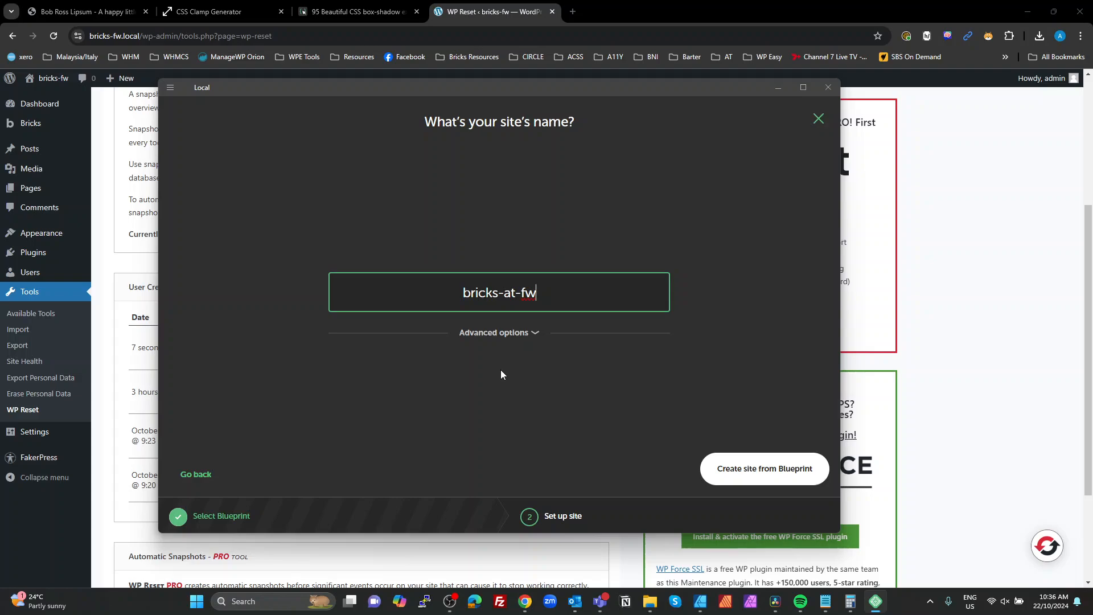
mouse_move(583, 373)
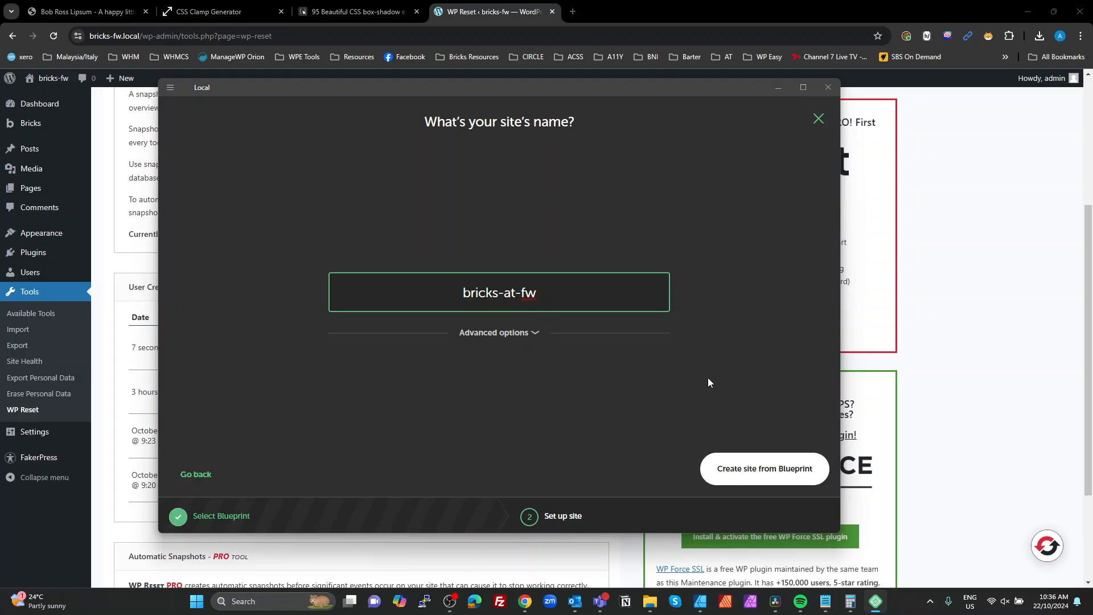
Create the bricks-at-fw site from the blueprint and wait for its overview to show it running.
left_click(763, 467)
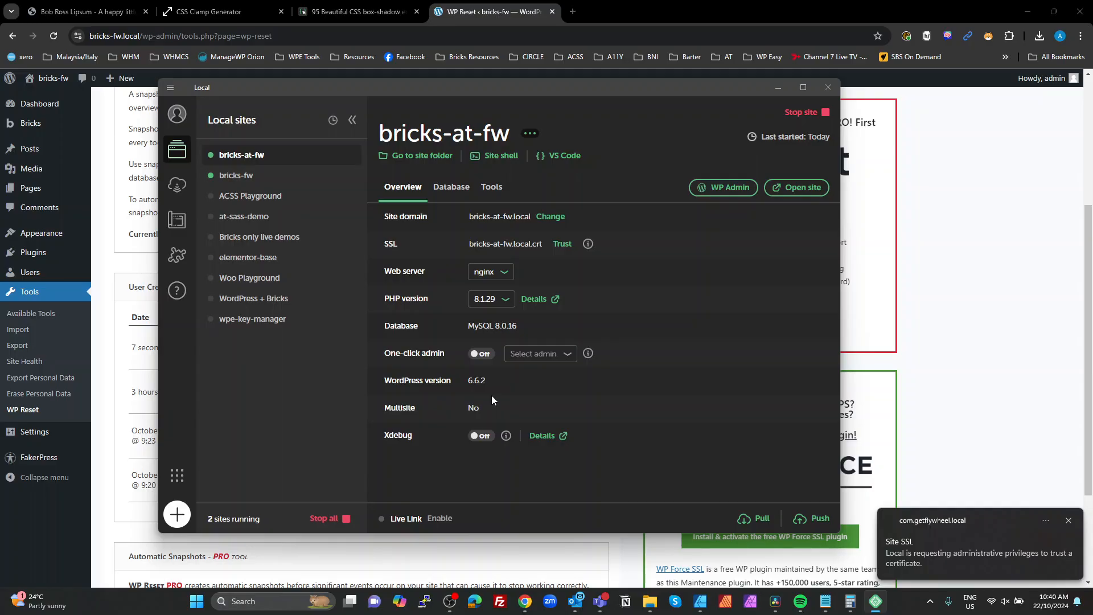
Trust the bricks-at-fw site's SSL certificate, glance at the Blueprints list, and return to the sites overview.
left_click(561, 244)
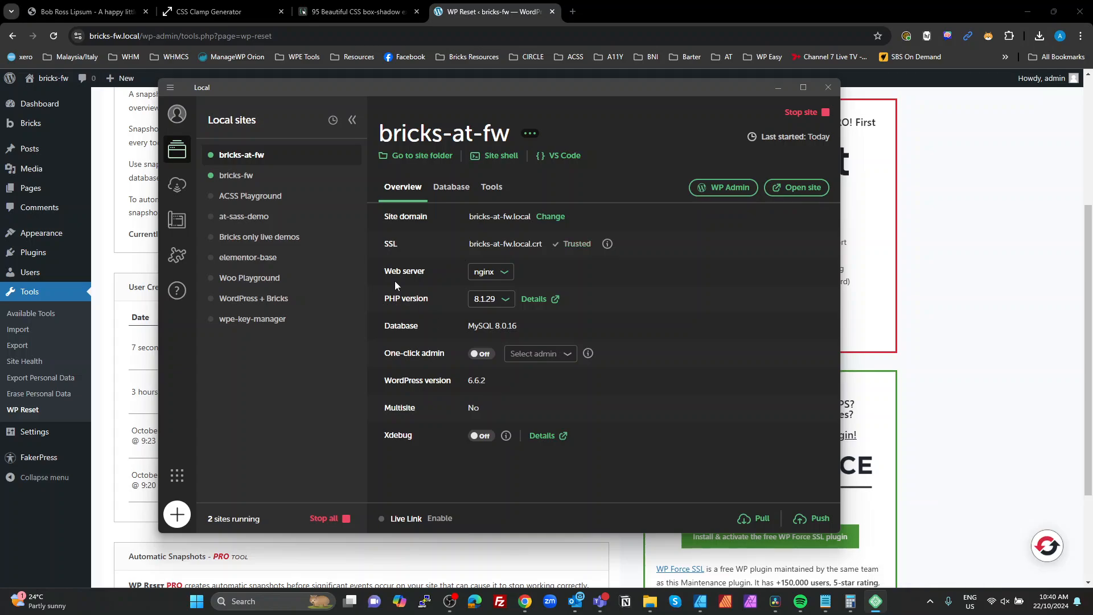
left_click(177, 220)
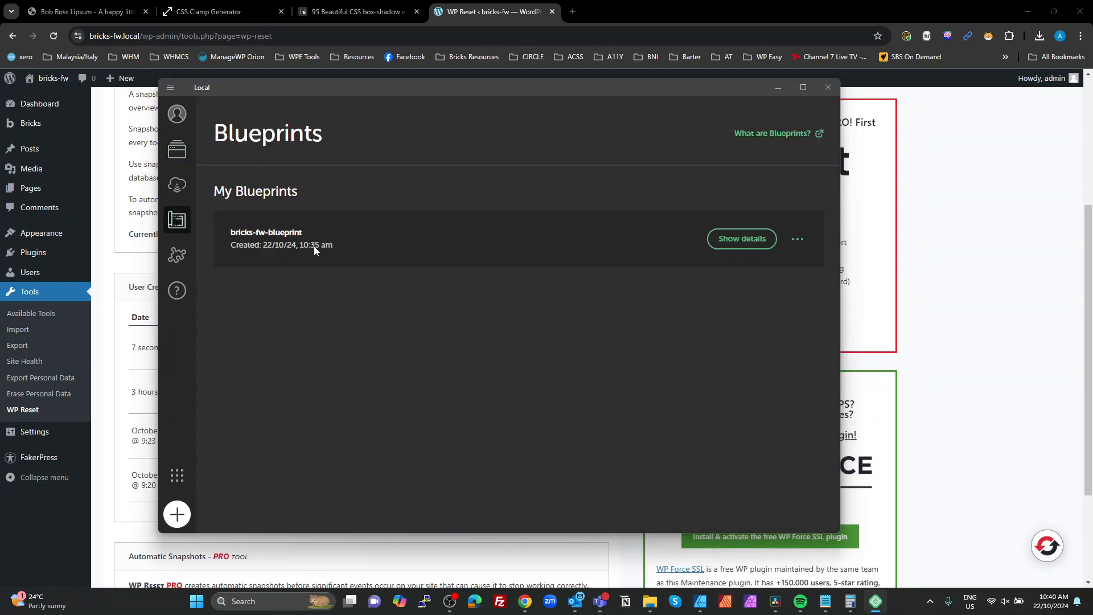
left_click(177, 149)
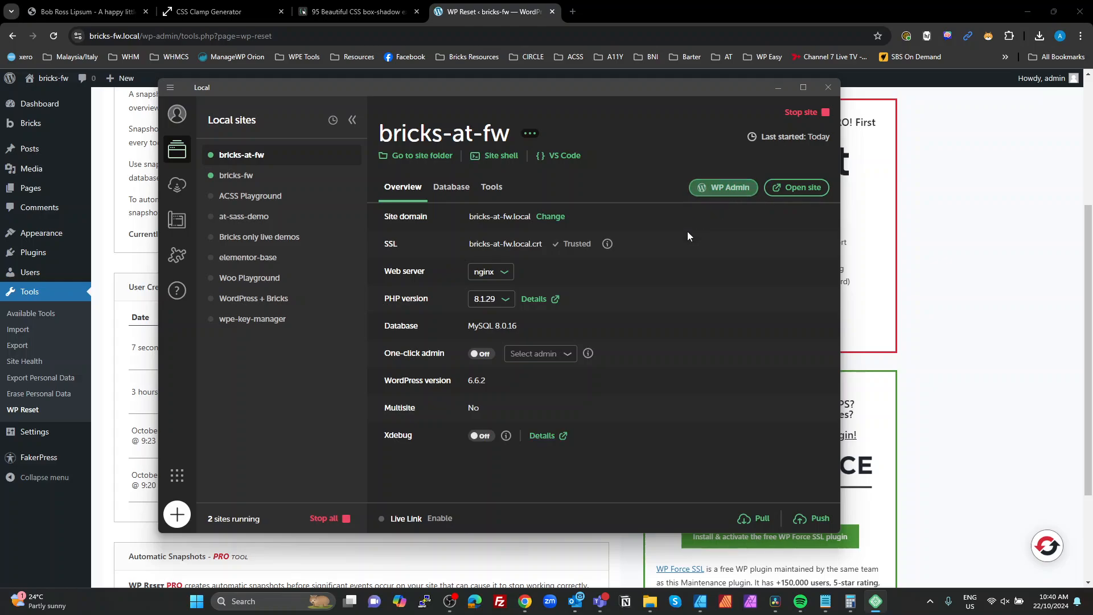
left_click(722, 190)
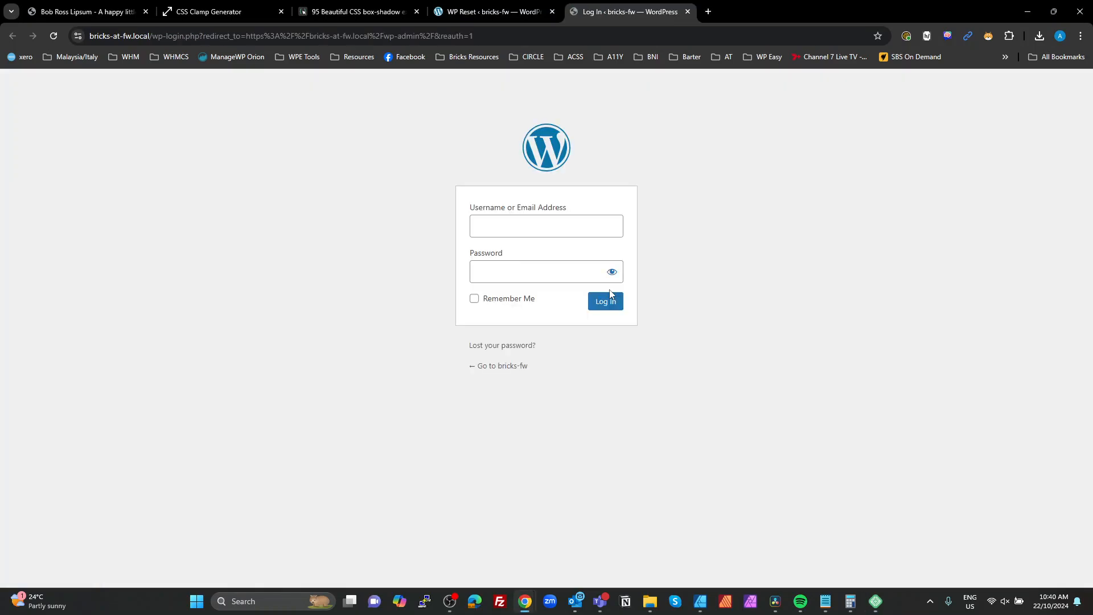
type("admin")
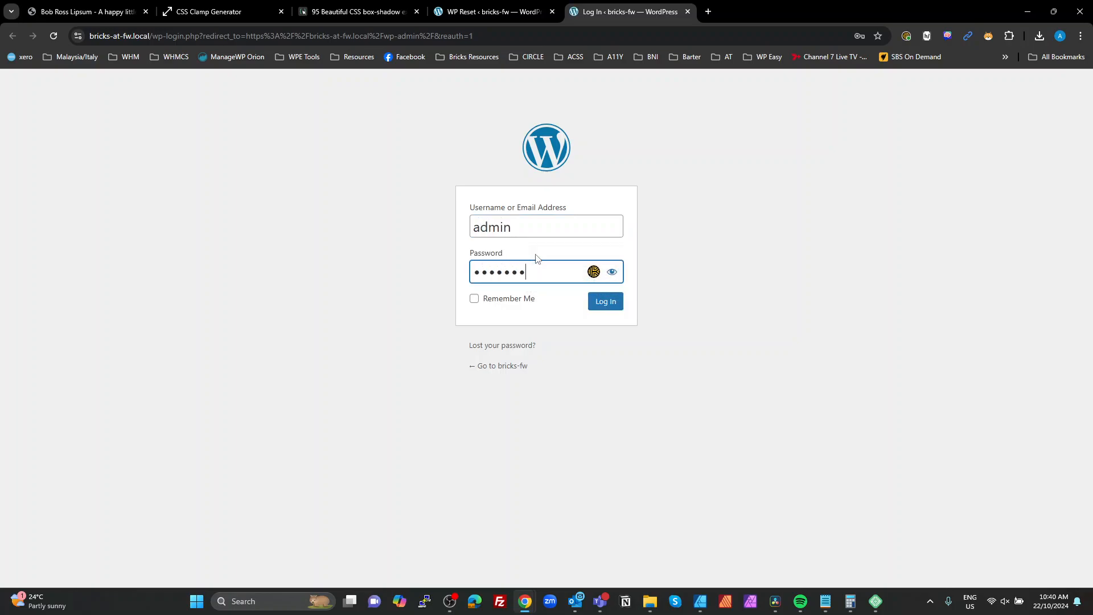
type("password")
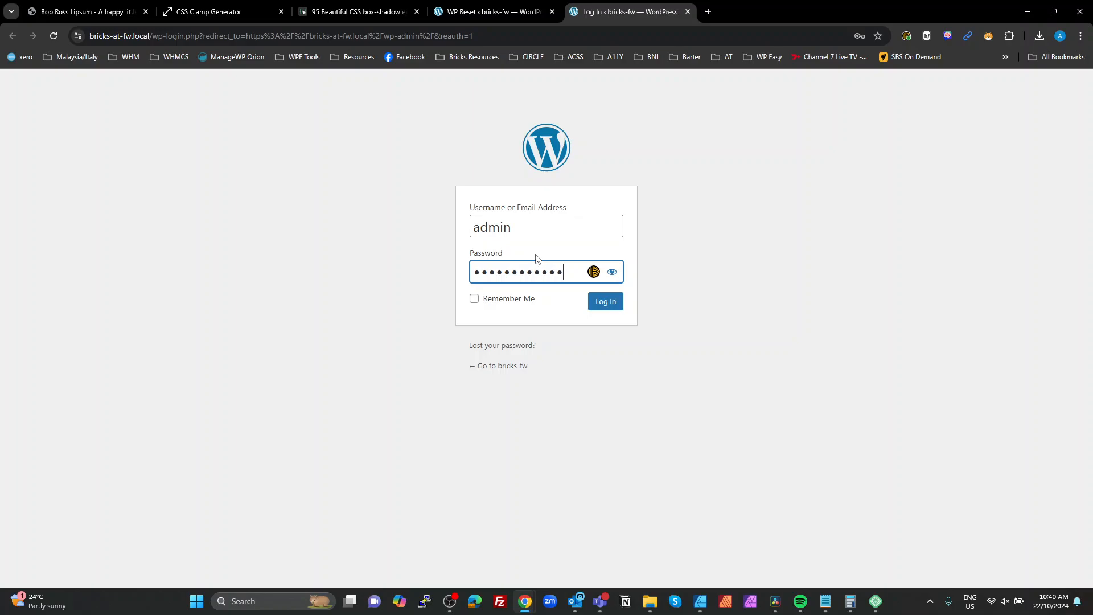
left_click(604, 300)
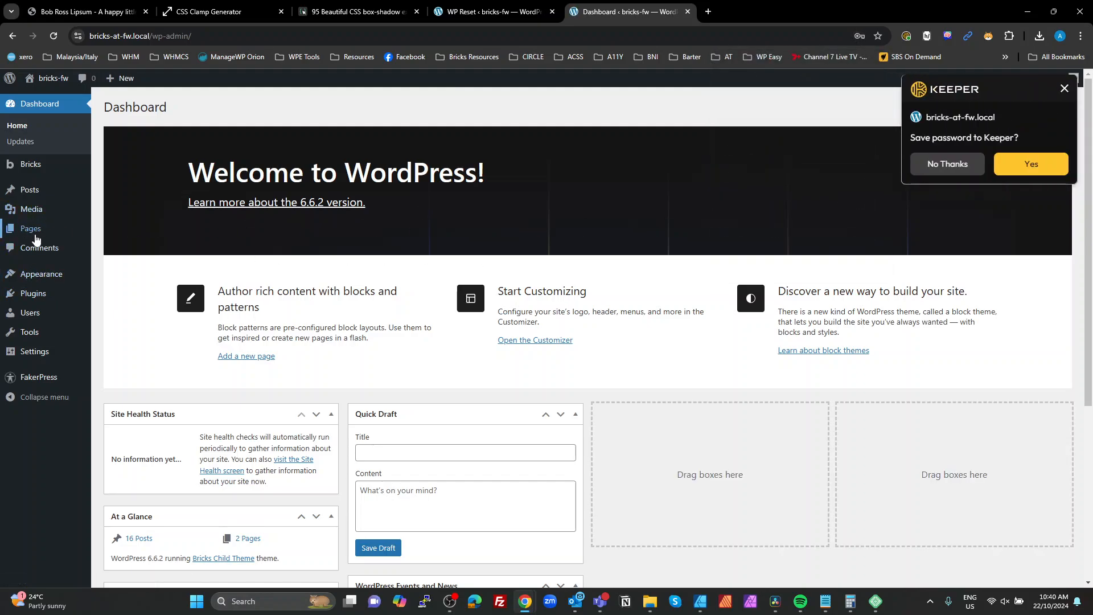
View the Style Guide page from the Pages list and scroll its headings and typography sections.
left_click(30, 228)
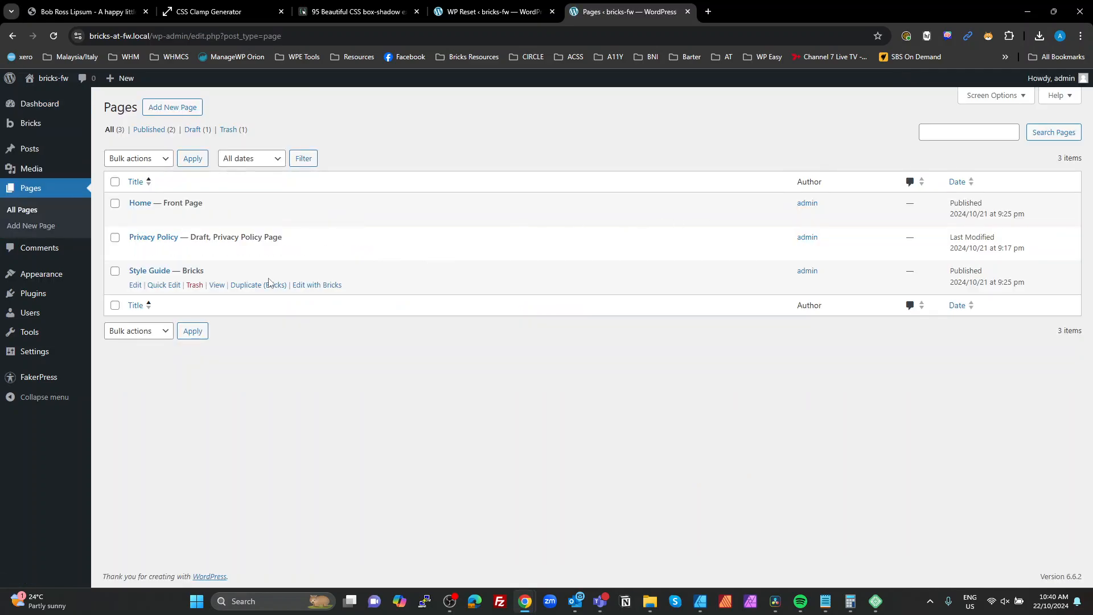
left_click(217, 284)
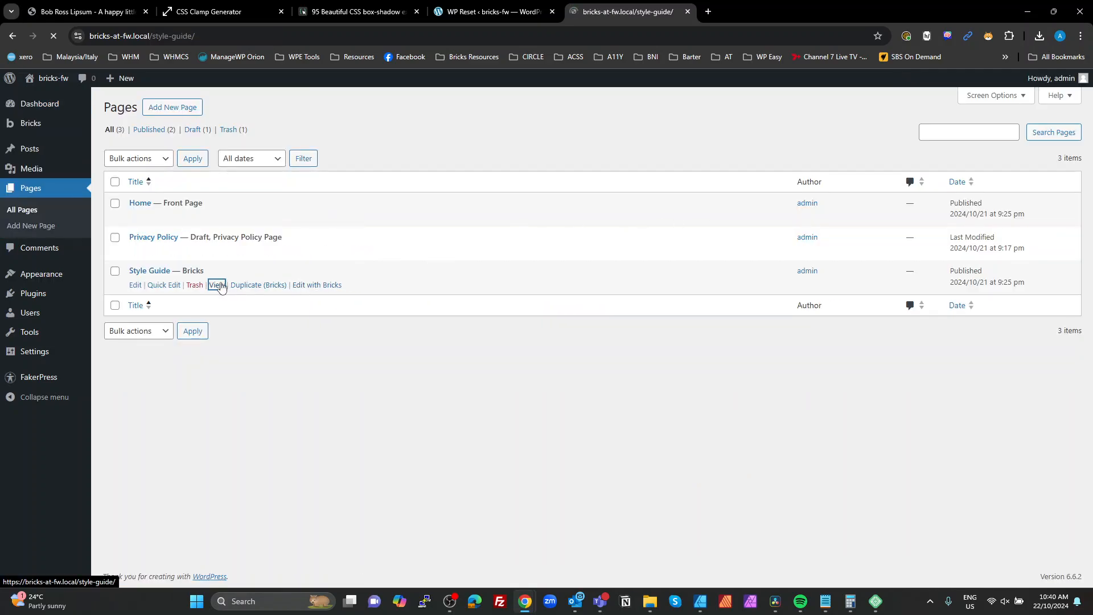
left_click(216, 284)
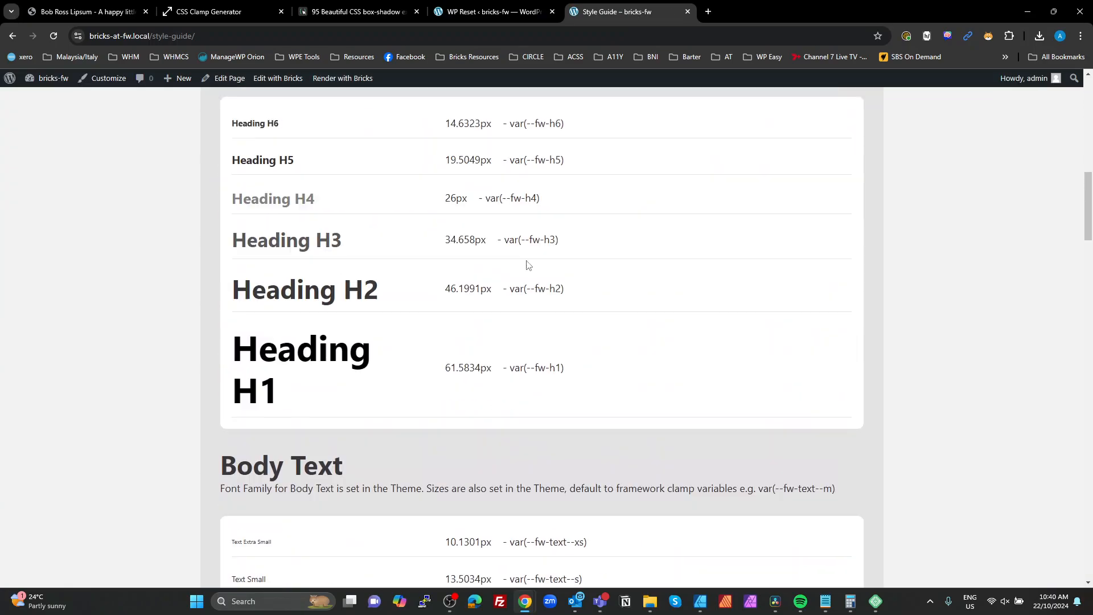
scroll("up", 3)
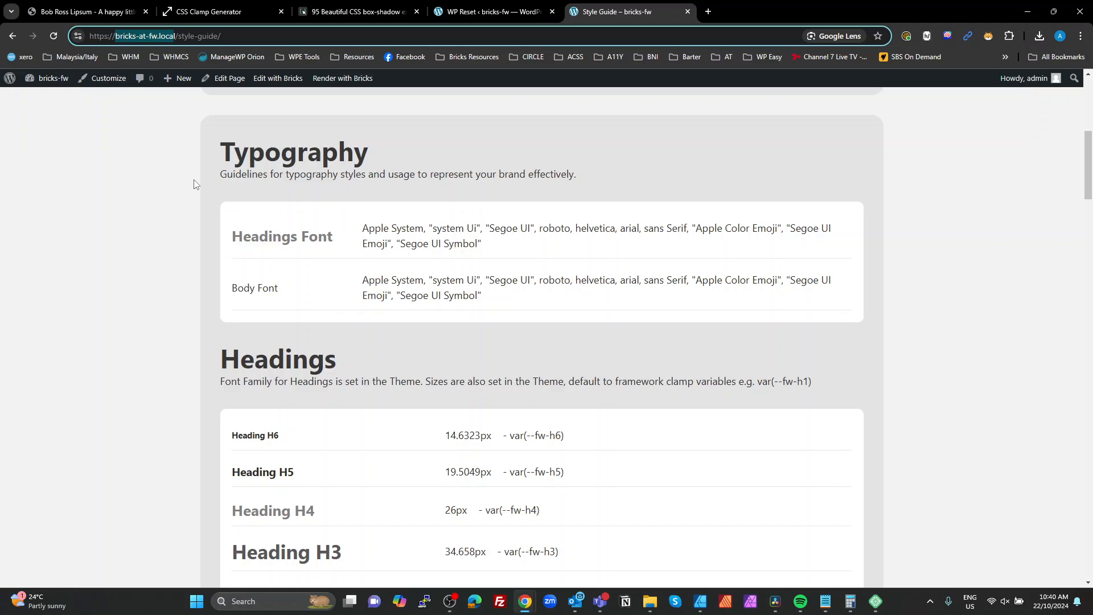
scroll("up", 3)
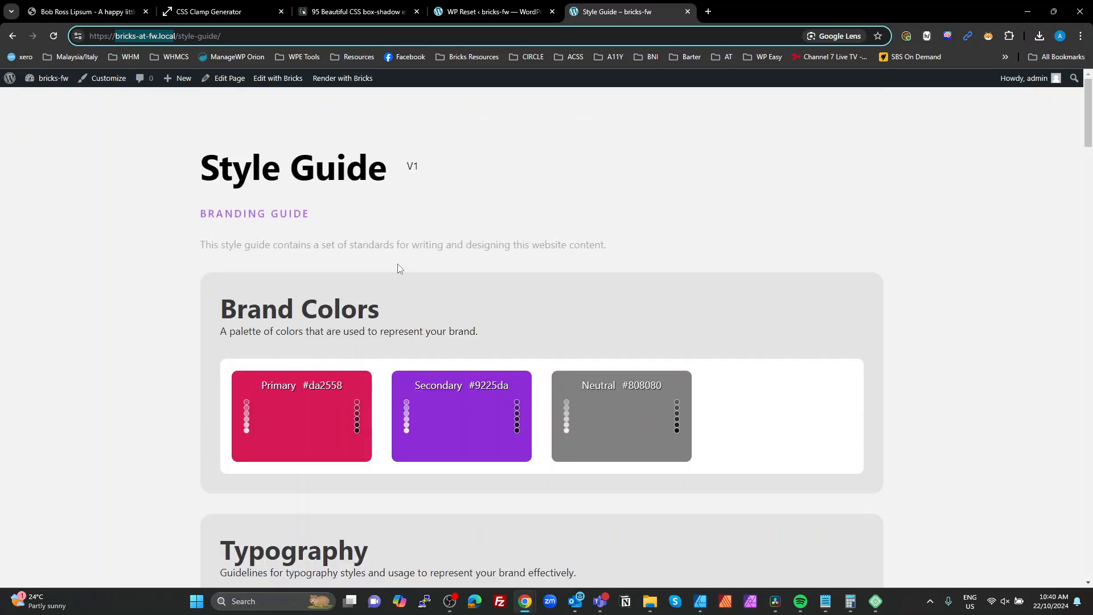
mouse_move(318, 260)
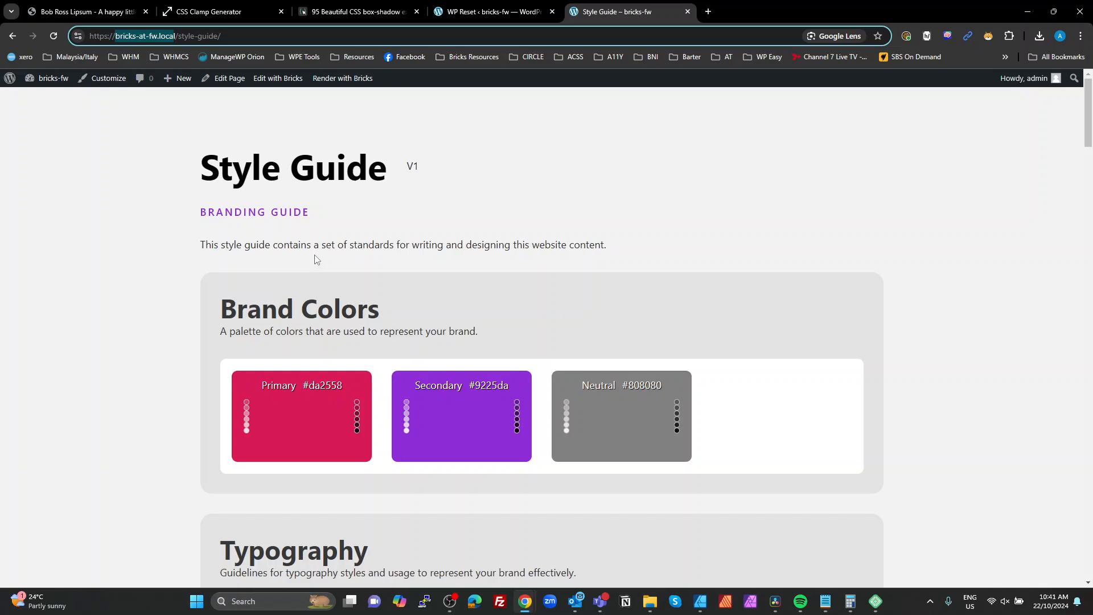
mouse_move(413, 182)
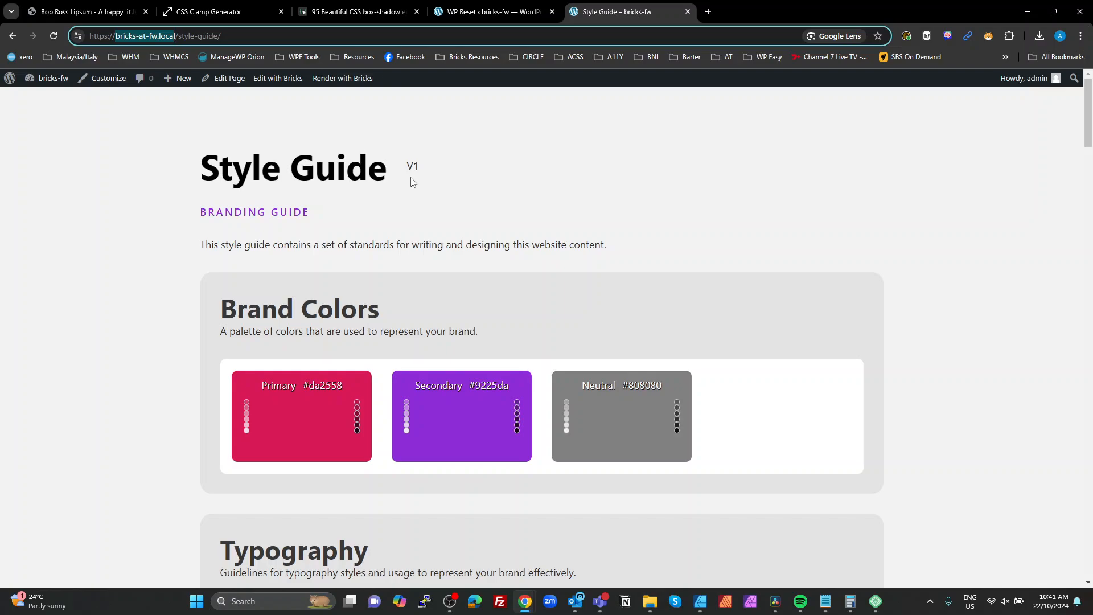
mouse_move(412, 180)
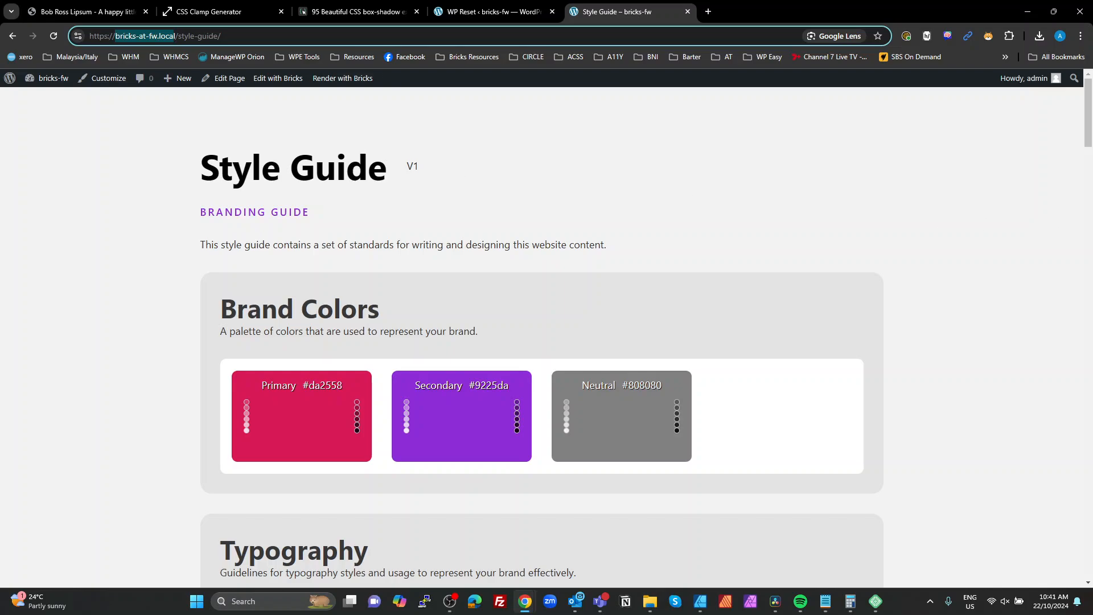